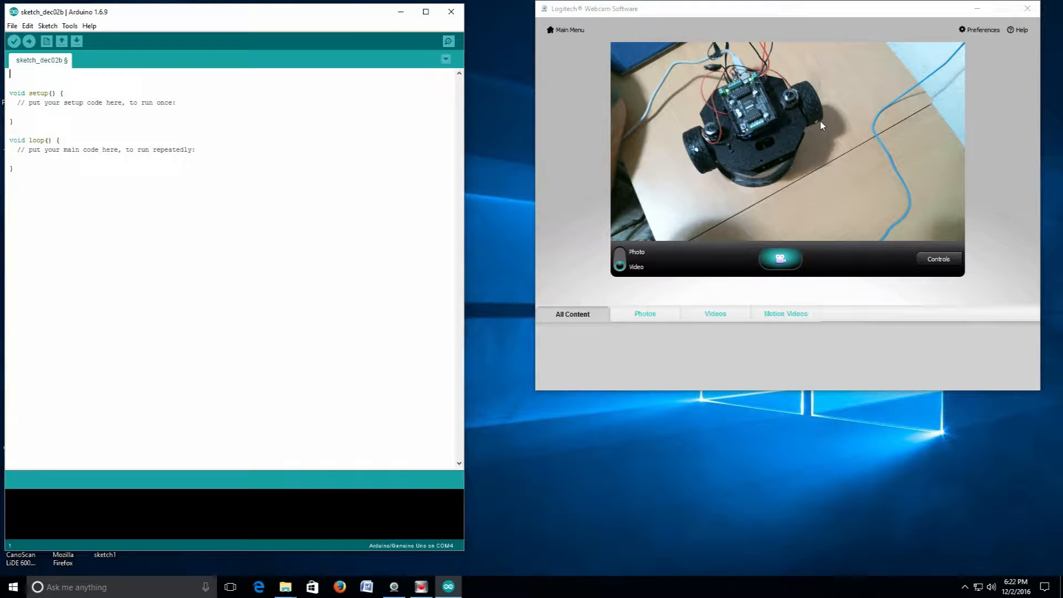
{"action": "mouse_move", "coordinate": [738, 151]}
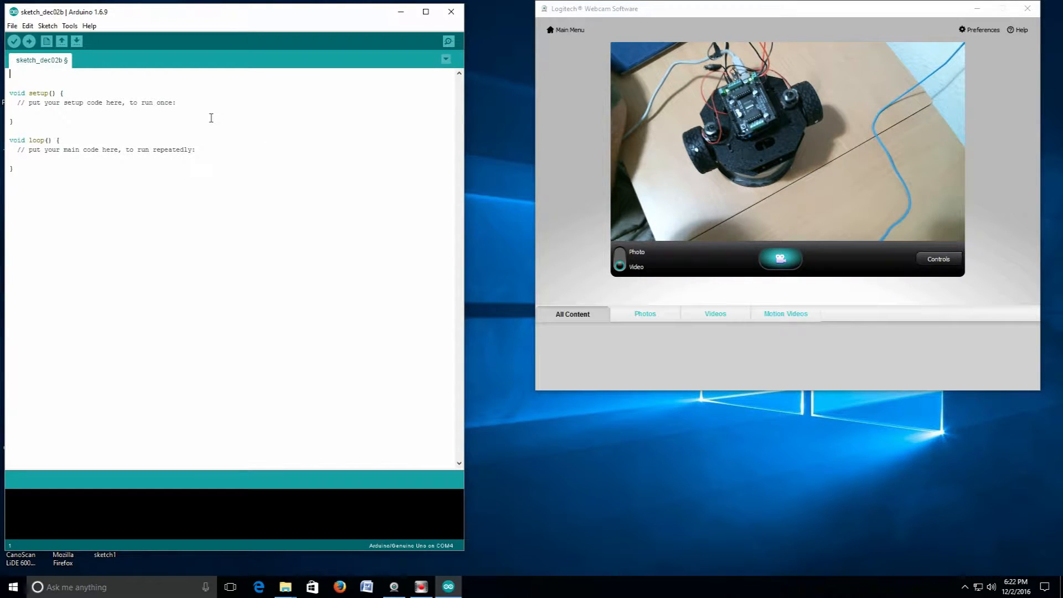
{"action": "mouse_move", "coordinate": [114, 90]}
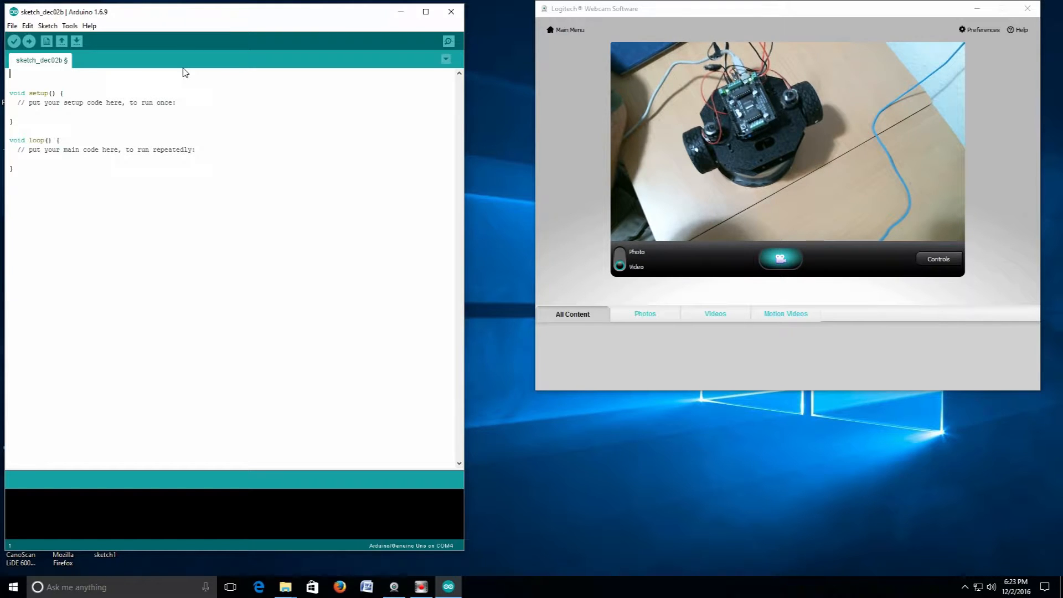
Type #include <AFMotor.h> as the sketch's first line
{"action": "type", "text": "#incl"}
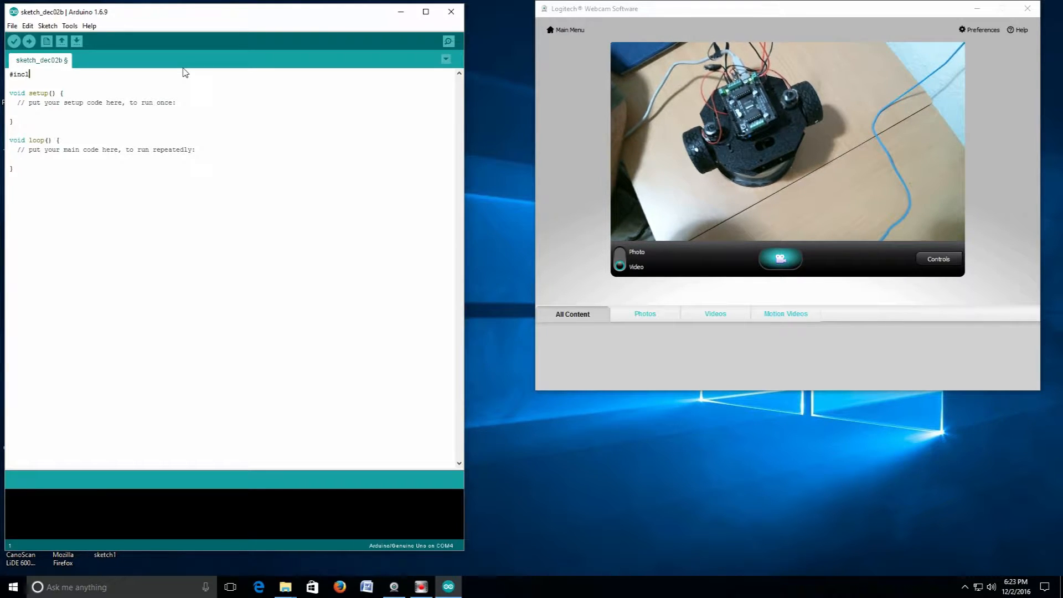
{"action": "type", "text": "ude<"}
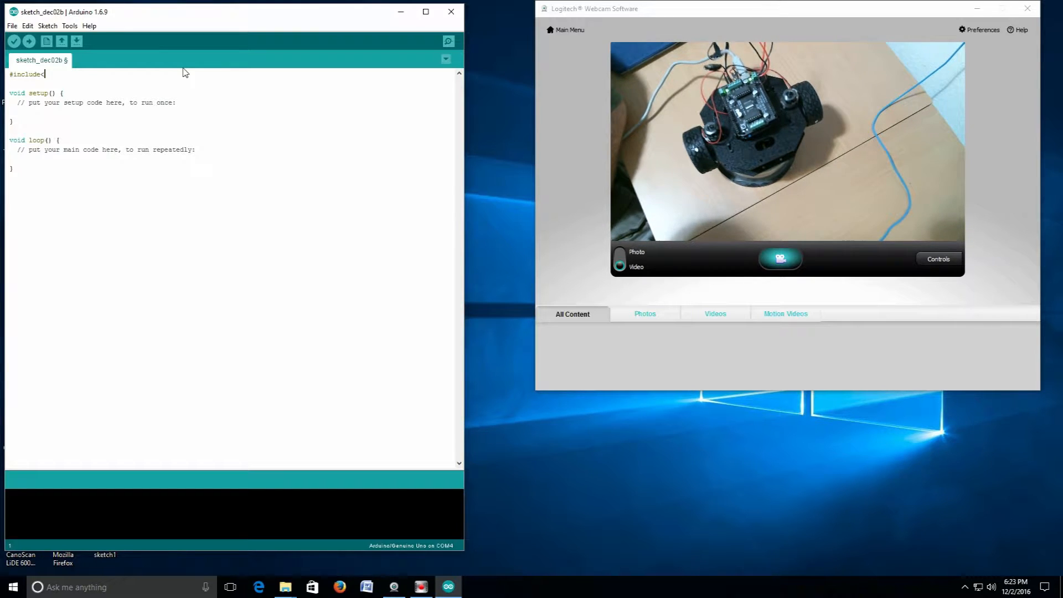
{"action": "type", "text": "AFMot"}
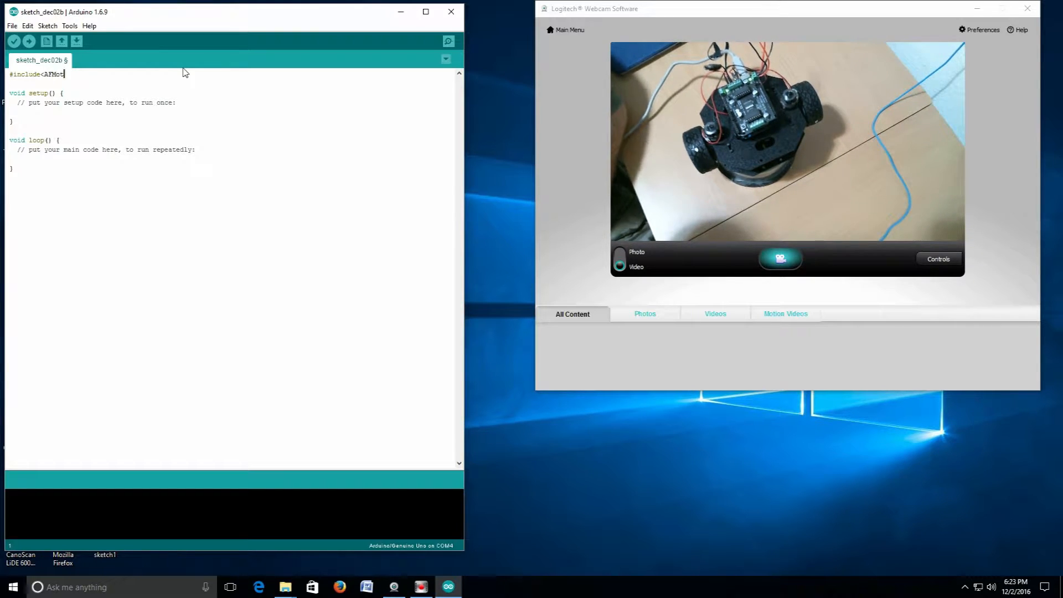
{"action": "type", "text": "or.h"}
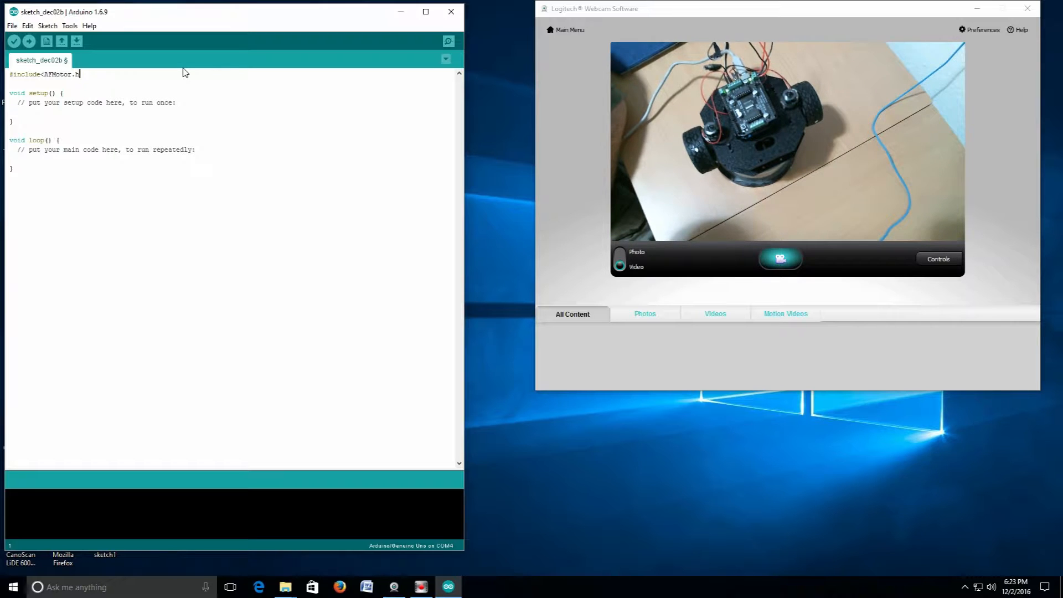
{"action": "type", "text": ">"}
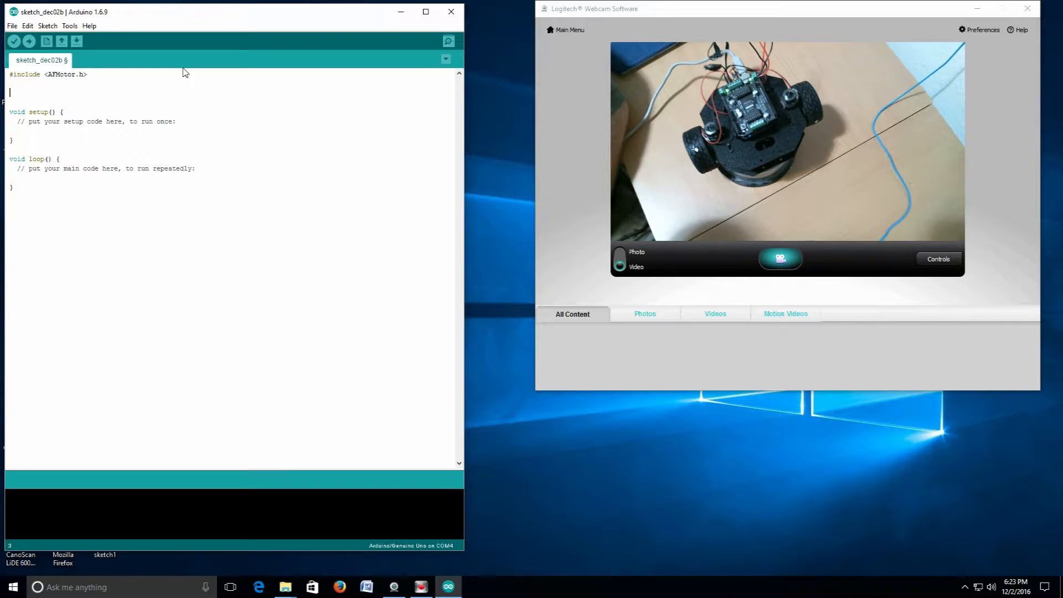
Declare AF_DCMotor motor1(1, MOTOR12_64KHZ); below the include, fixing the type name's capitalisation
{"action": "type", "text": "AF"}
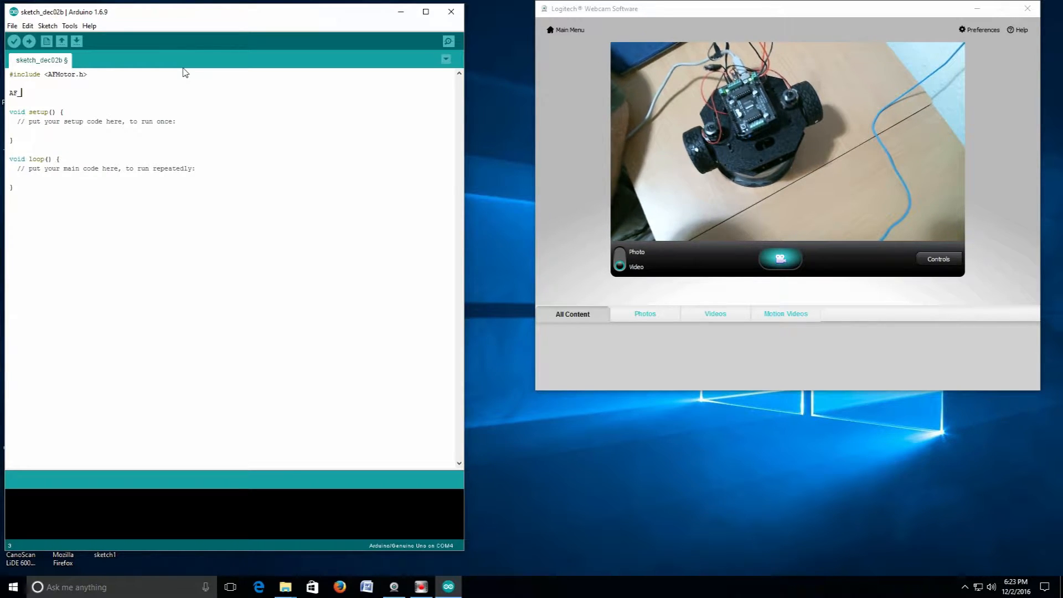
{"action": "type", "text": "_DCMOTOR"}
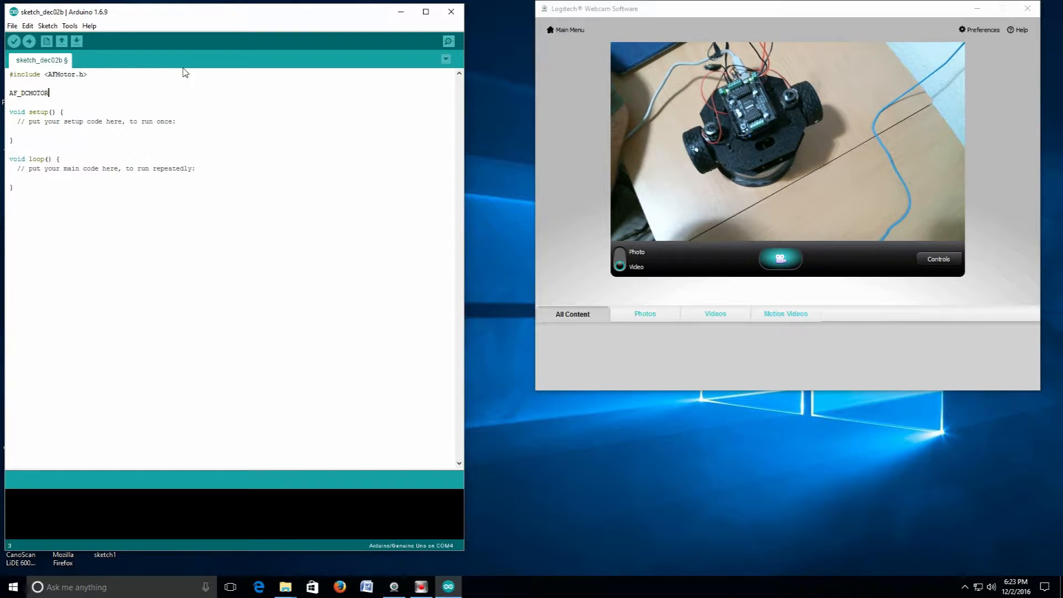
{"action": "key", "text": "BackSpace"}
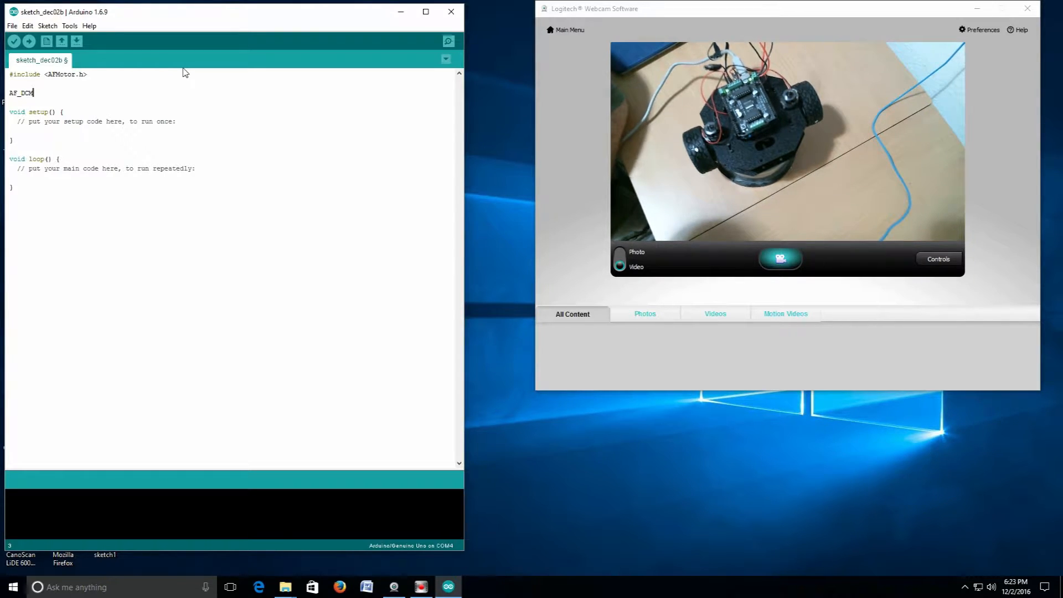
{"action": "type", "text": "Motor"}
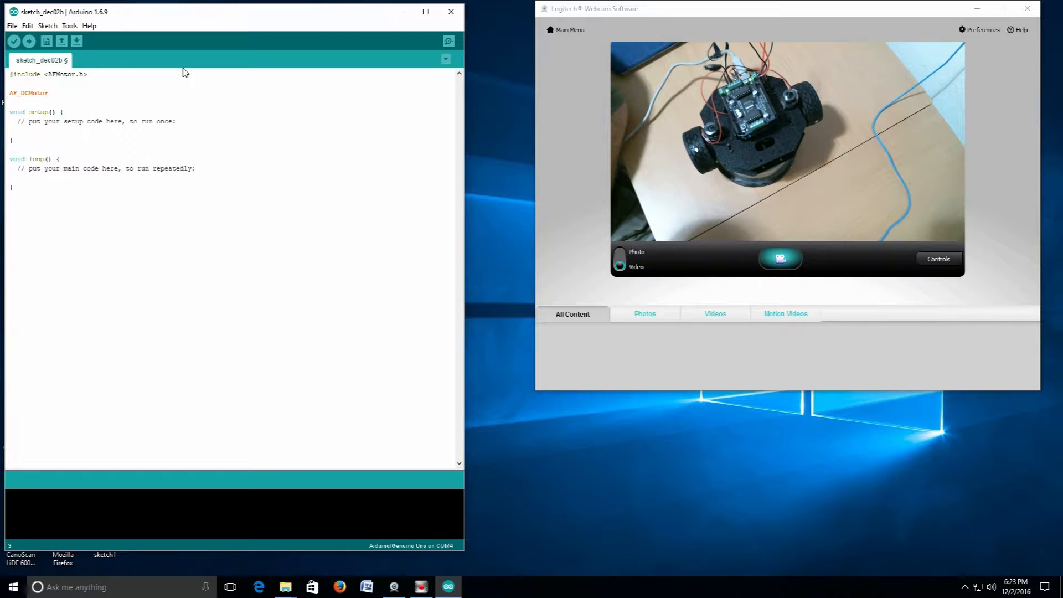
{"action": "type", "text": "motor"}
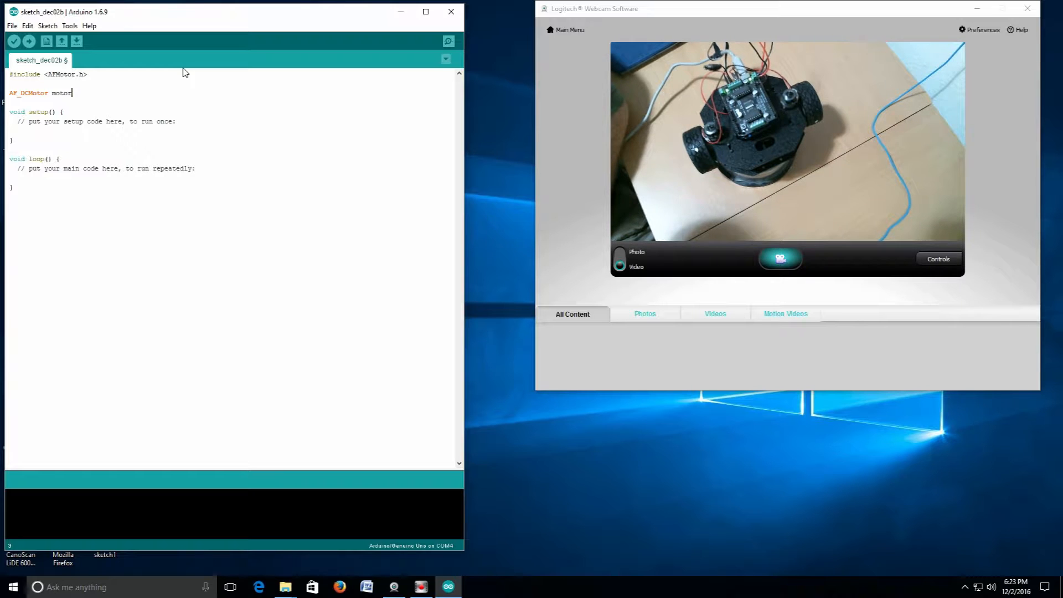
{"action": "type", "text": "1"}
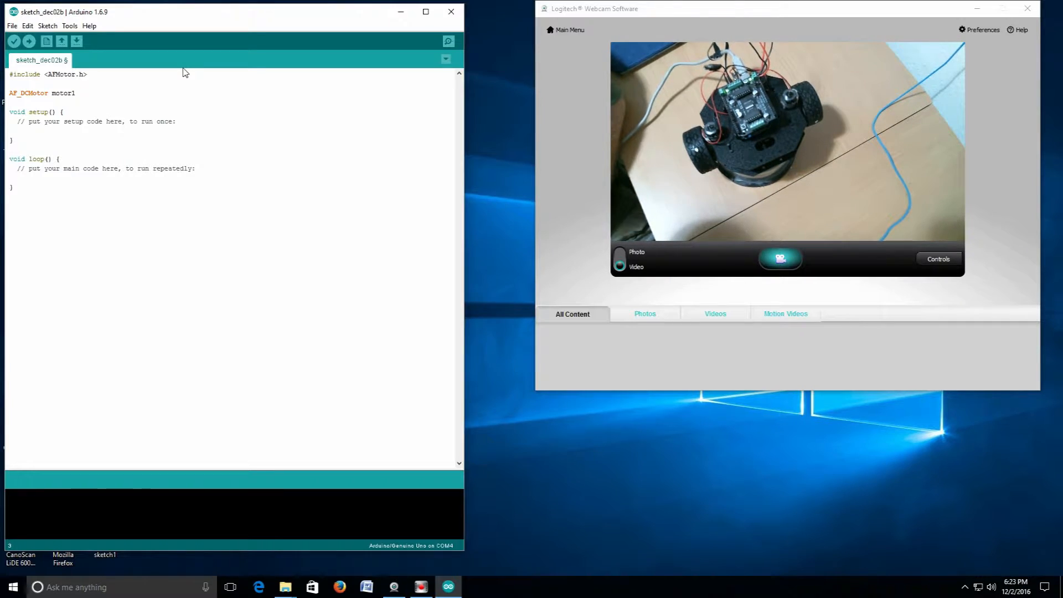
{"action": "type", "text": "("}
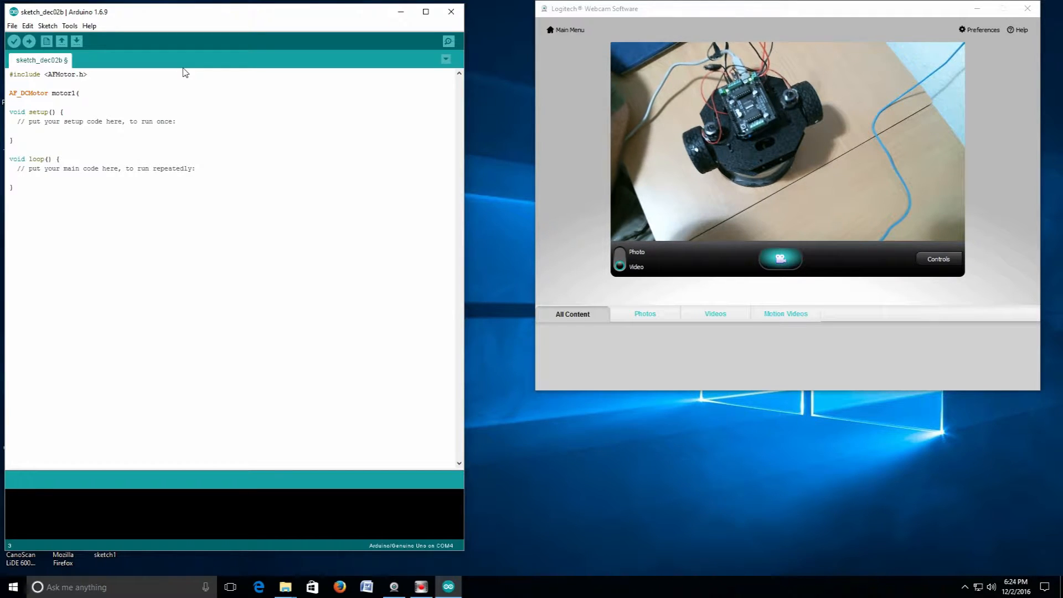
{"action": "type", "text": "1"}
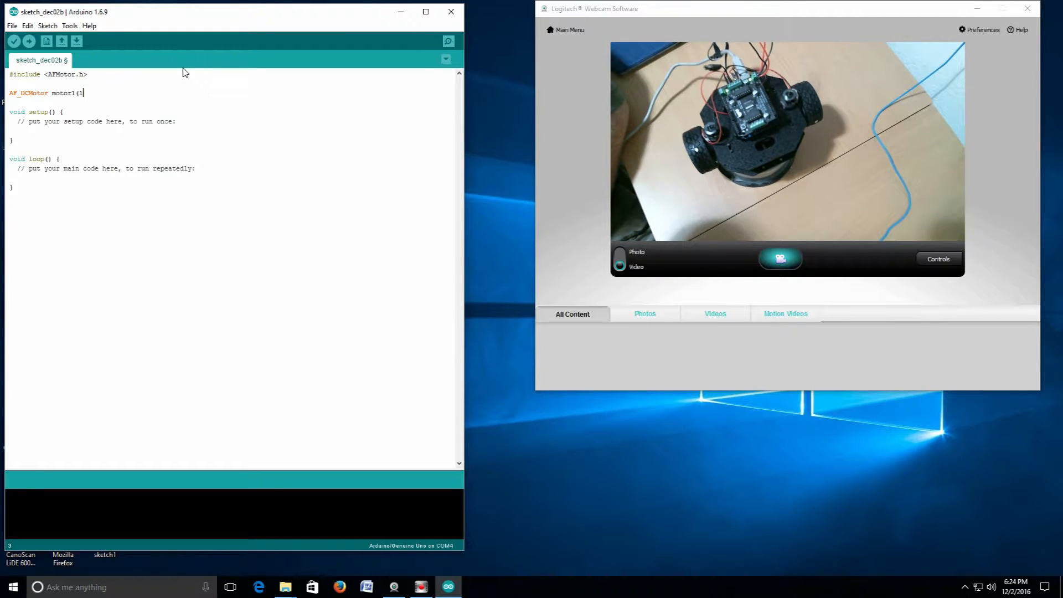
{"action": "type", "text": ","}
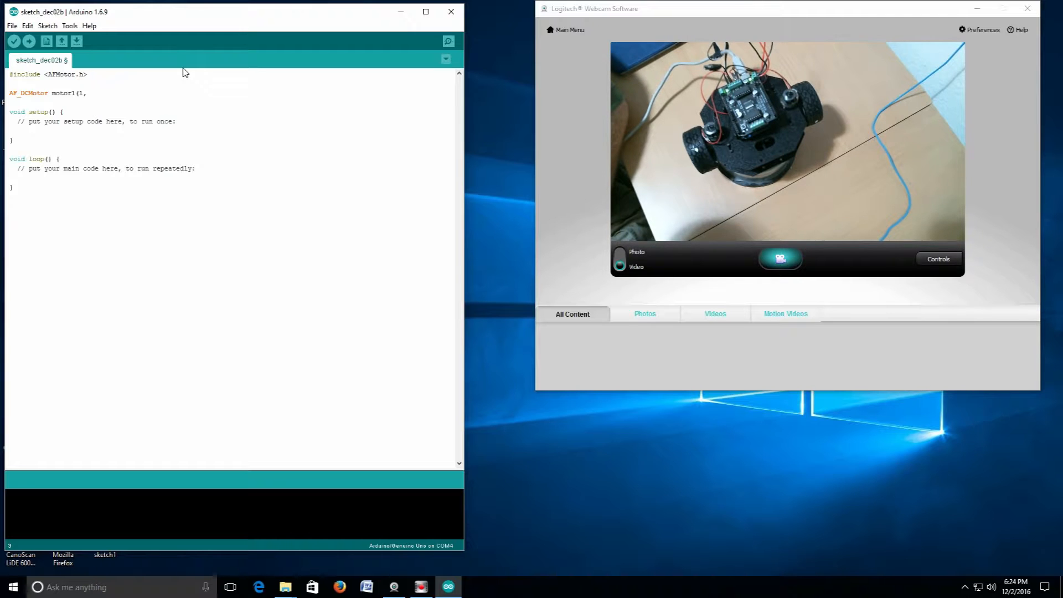
{"action": "type", "text": "MOTOR"}
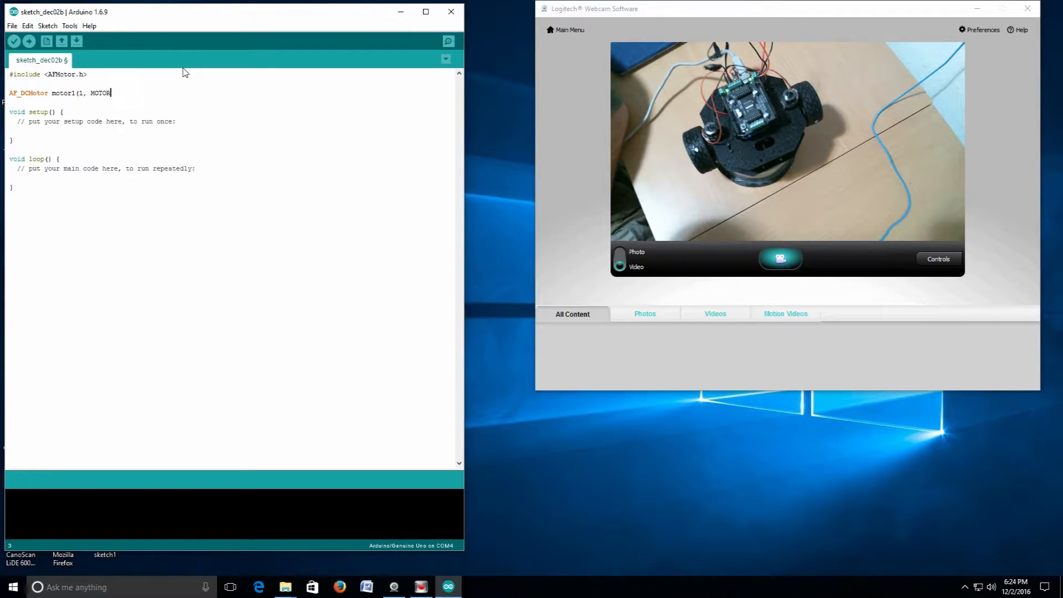
{"action": "type", "text": "12_"}
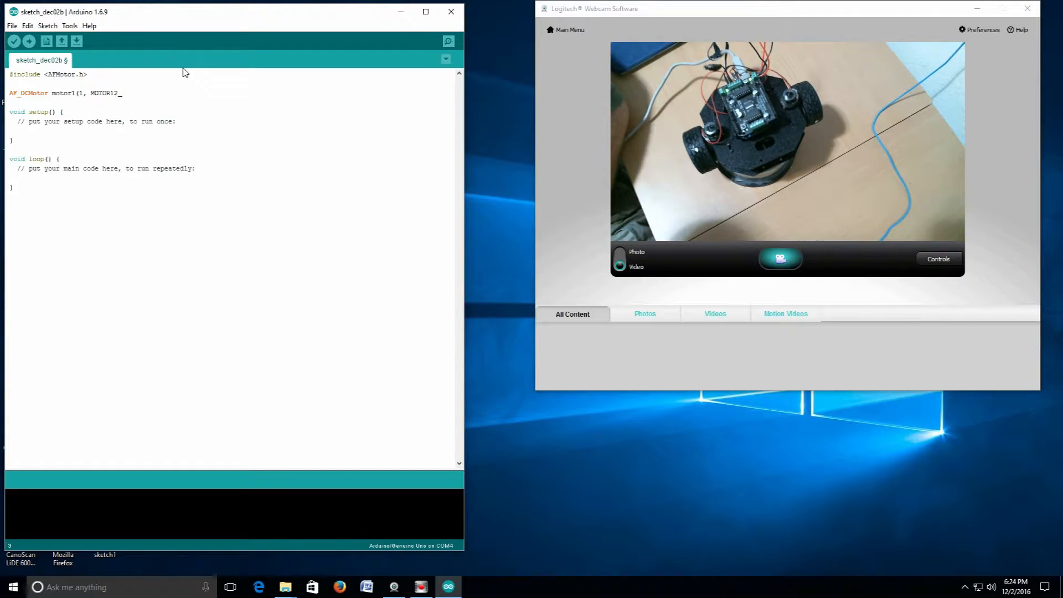
{"action": "type", "text": "64"}
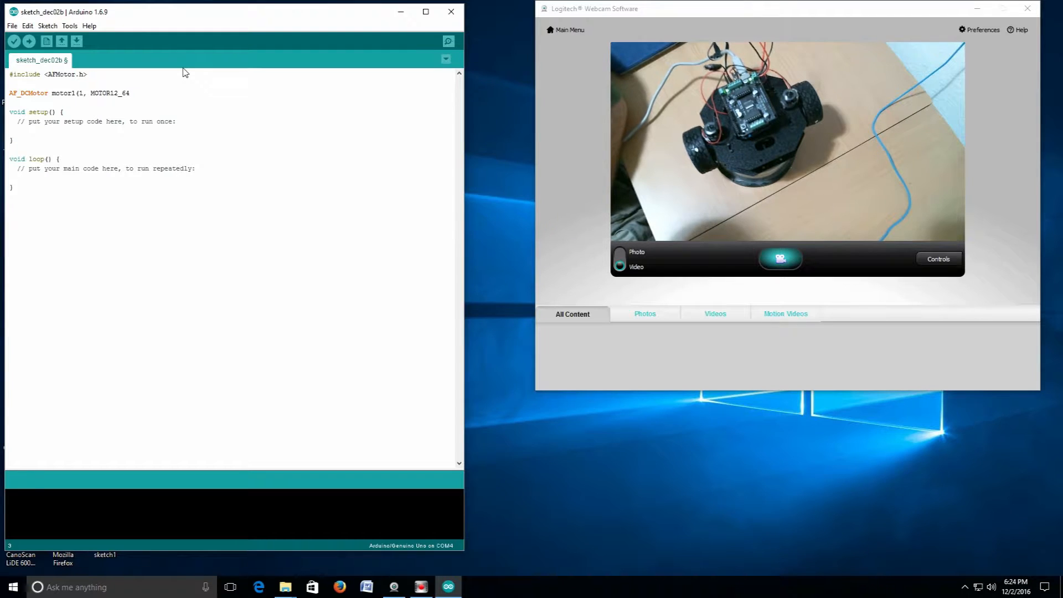
{"action": "type", "text": "KHz"}
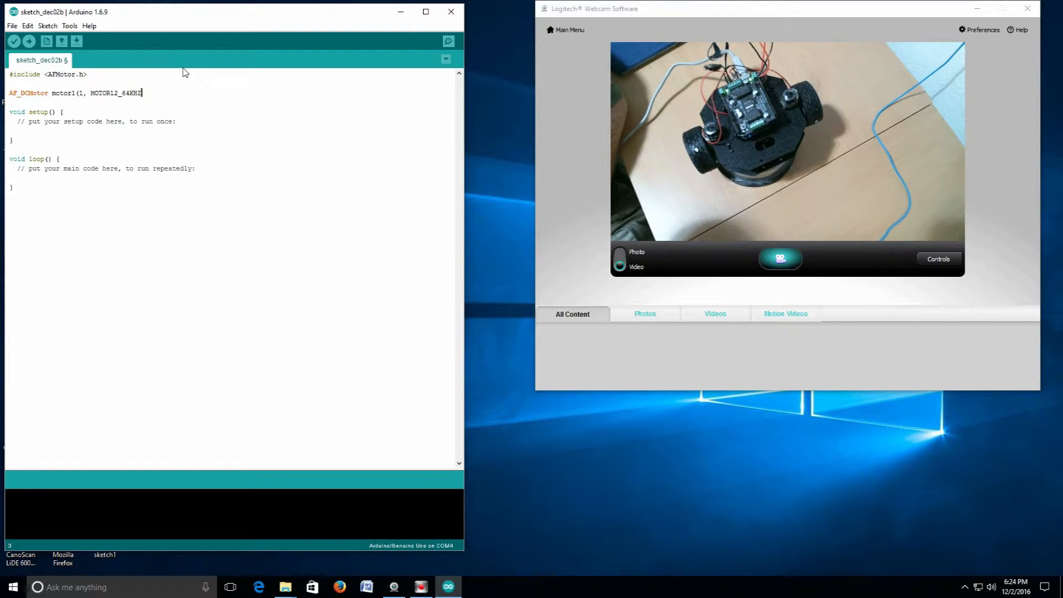
{"action": "type", "text": ");"}
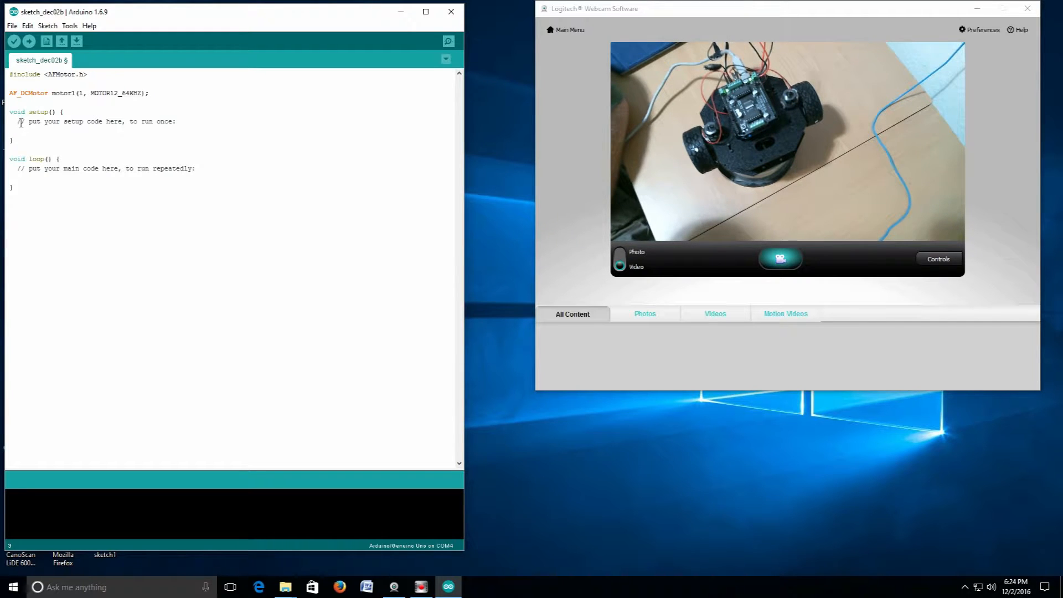
Replace setup's placeholder comment with motor1.setSpeed(100);
{"action": "triple_click", "coordinate": [95, 121]}
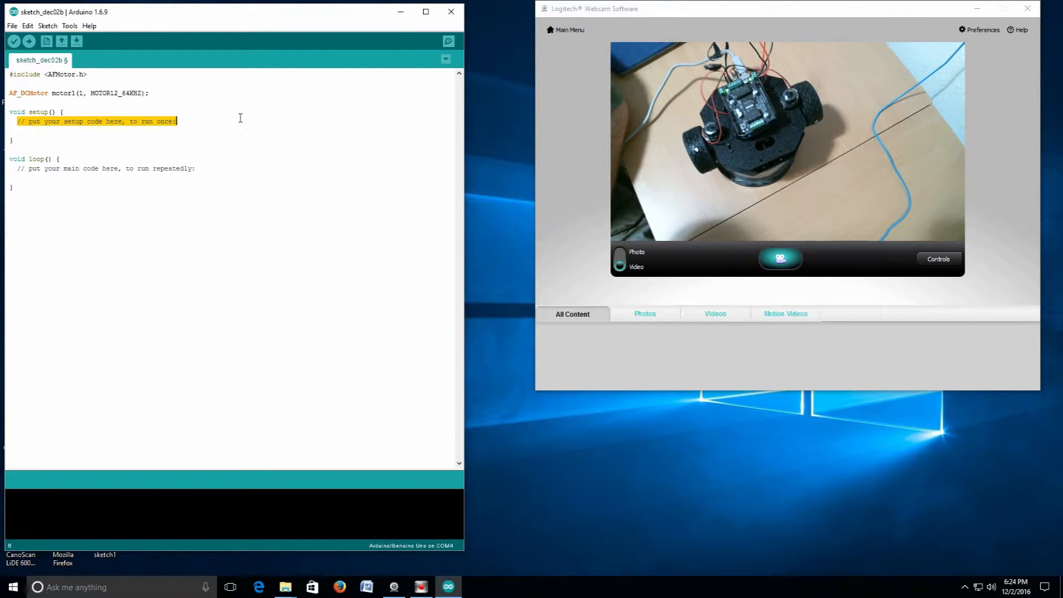
{"action": "type", "text": "no"}
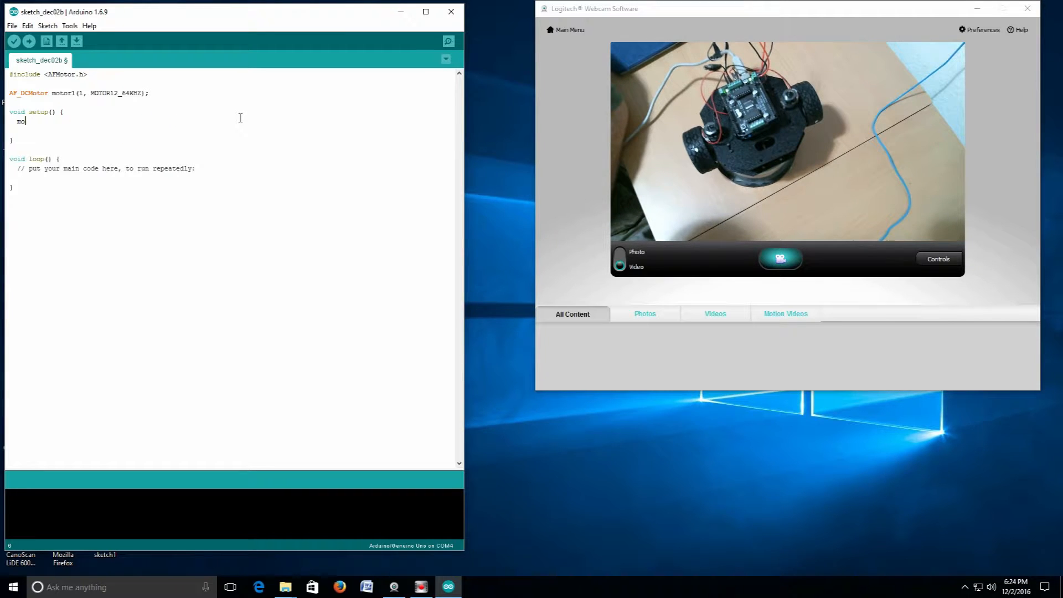
{"action": "type", "text": "tor"}
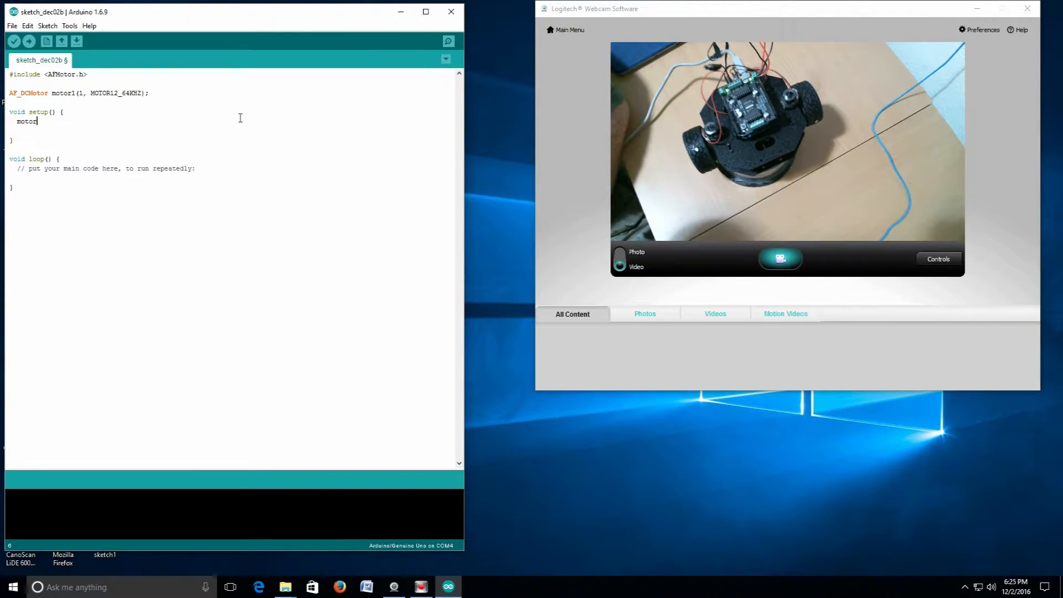
{"action": "type", "text": "1."}
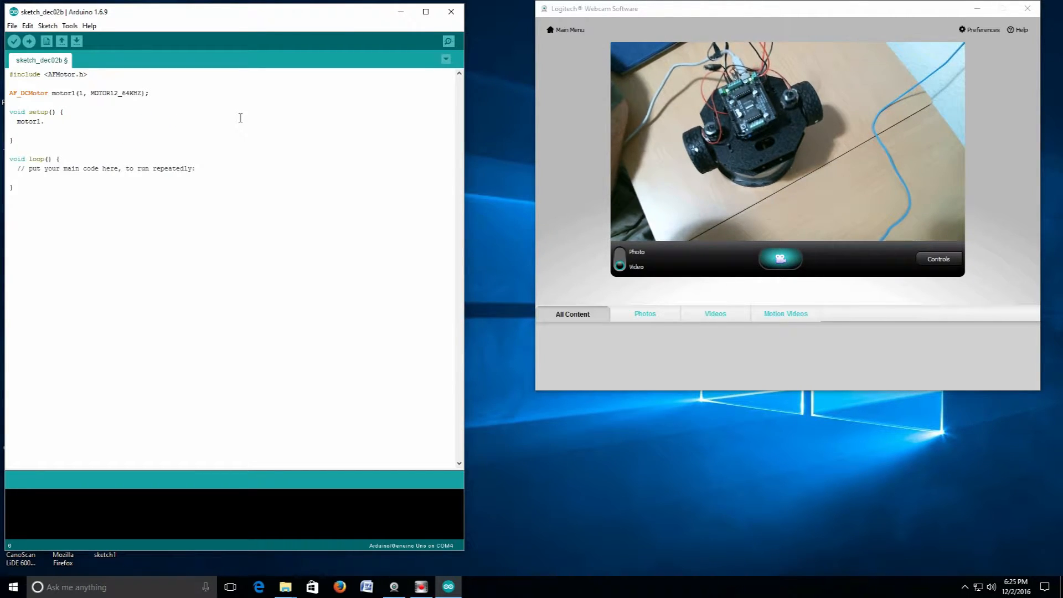
{"action": "type", "text": "set"}
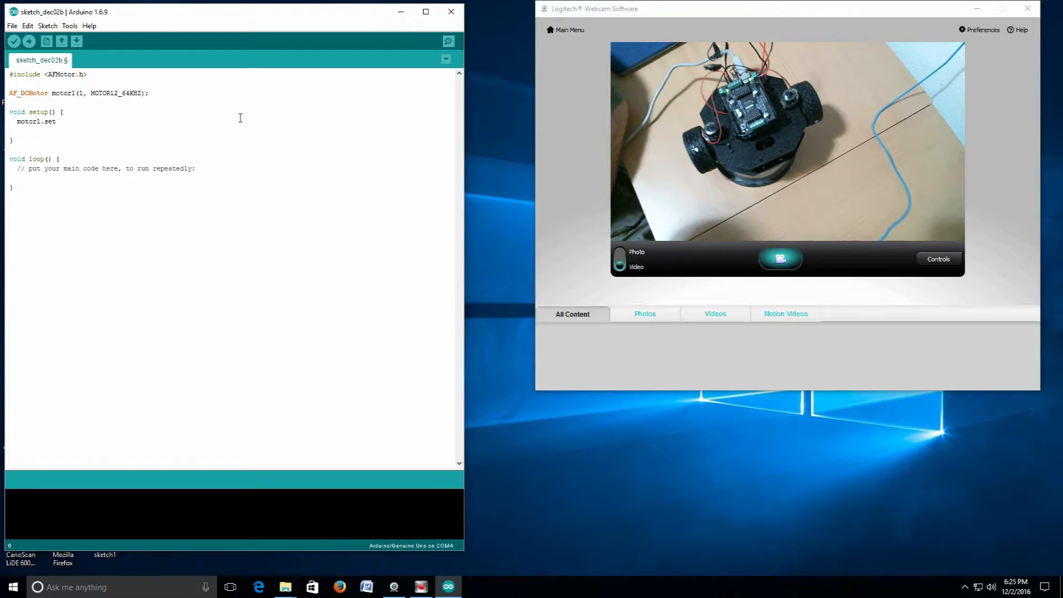
{"action": "type", "text": "S"}
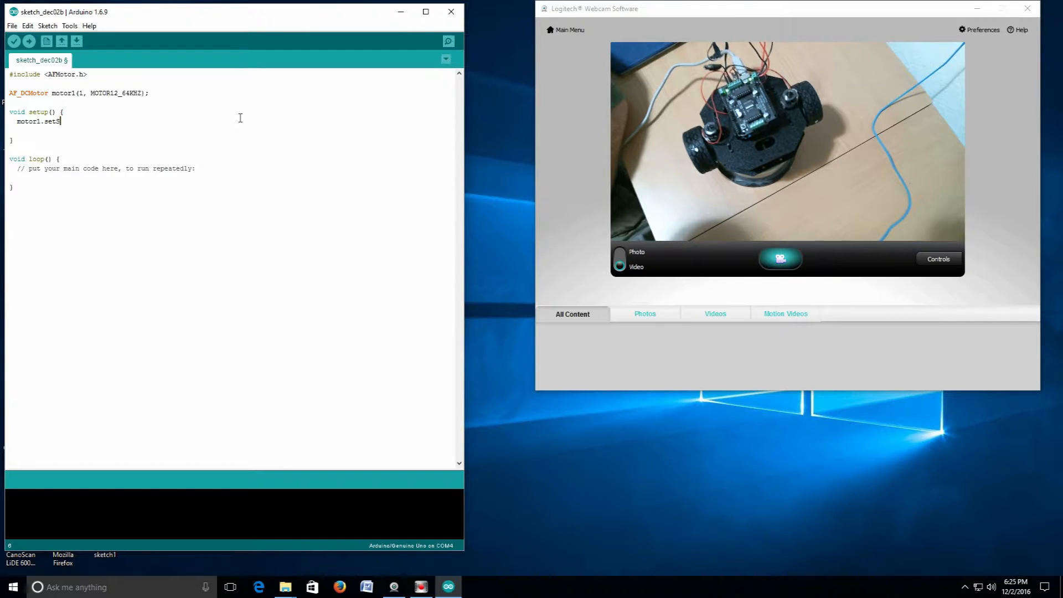
{"action": "type", "text": "peed"}
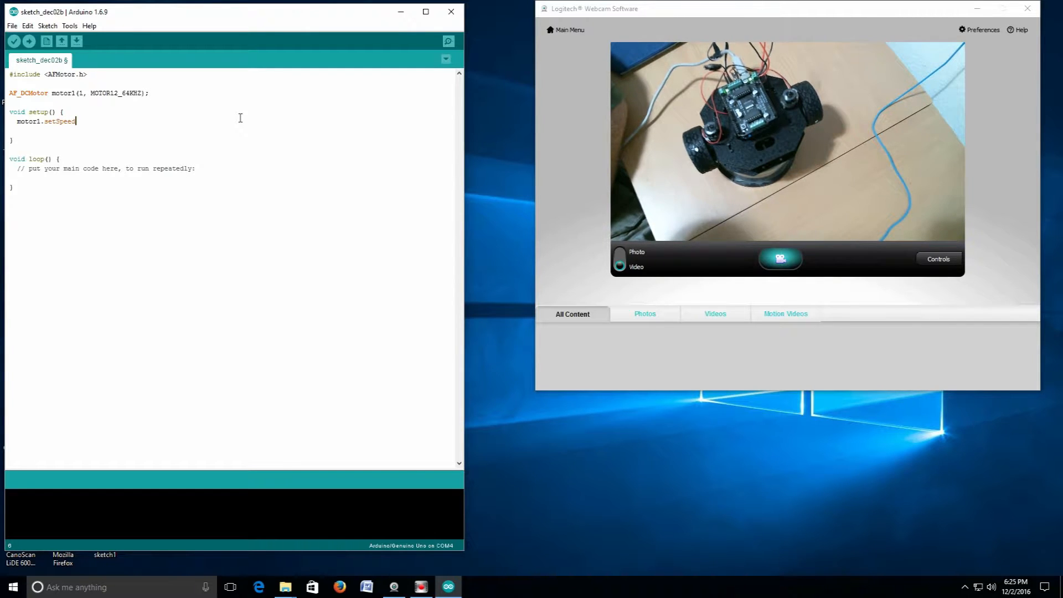
{"action": "type", "text": "("}
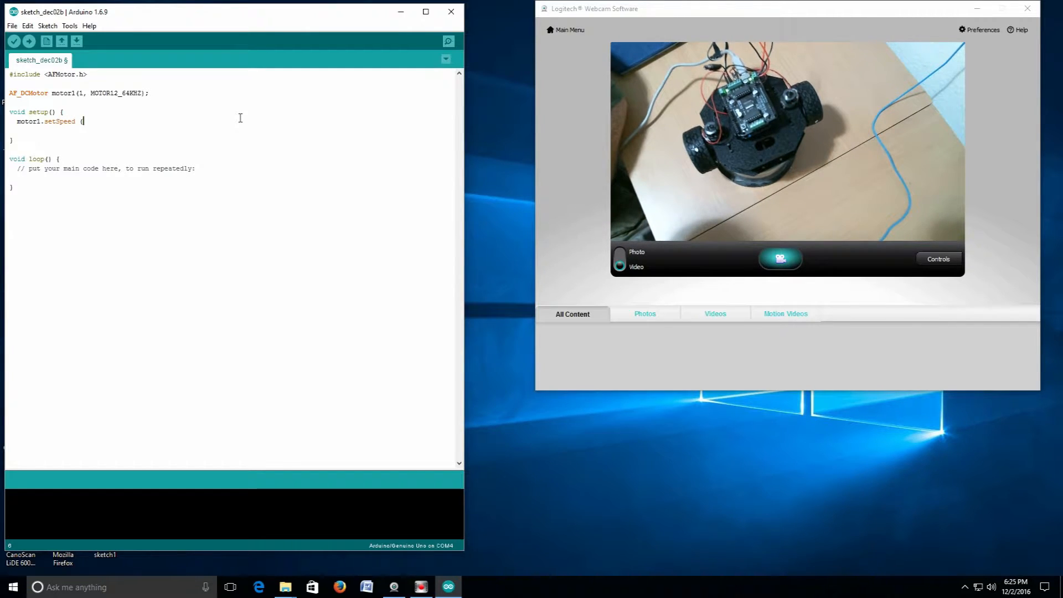
{"action": "type", "text": "10"}
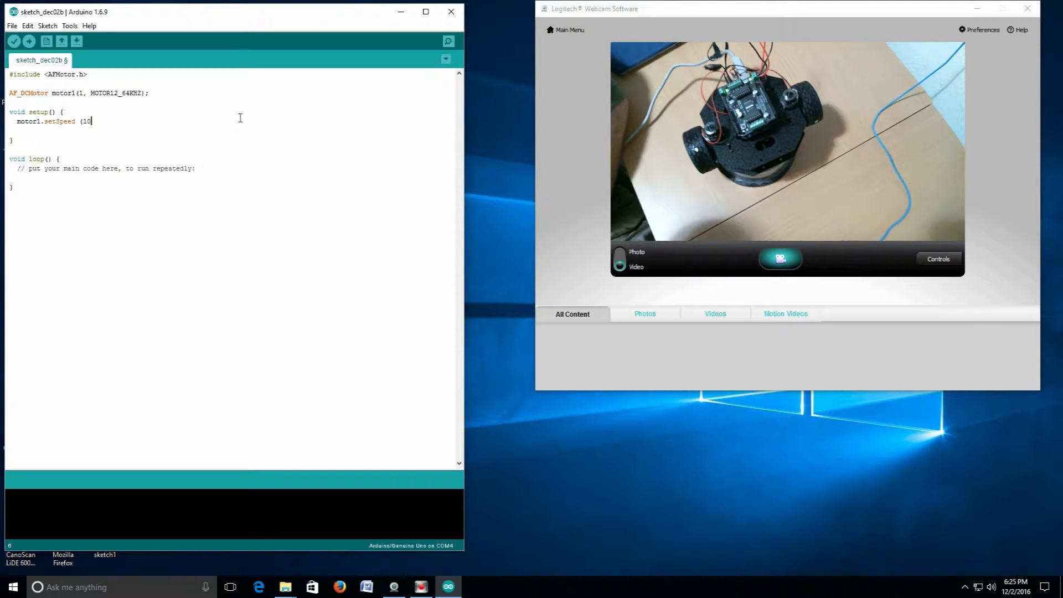
{"action": "key", "text": "BackSpace"}
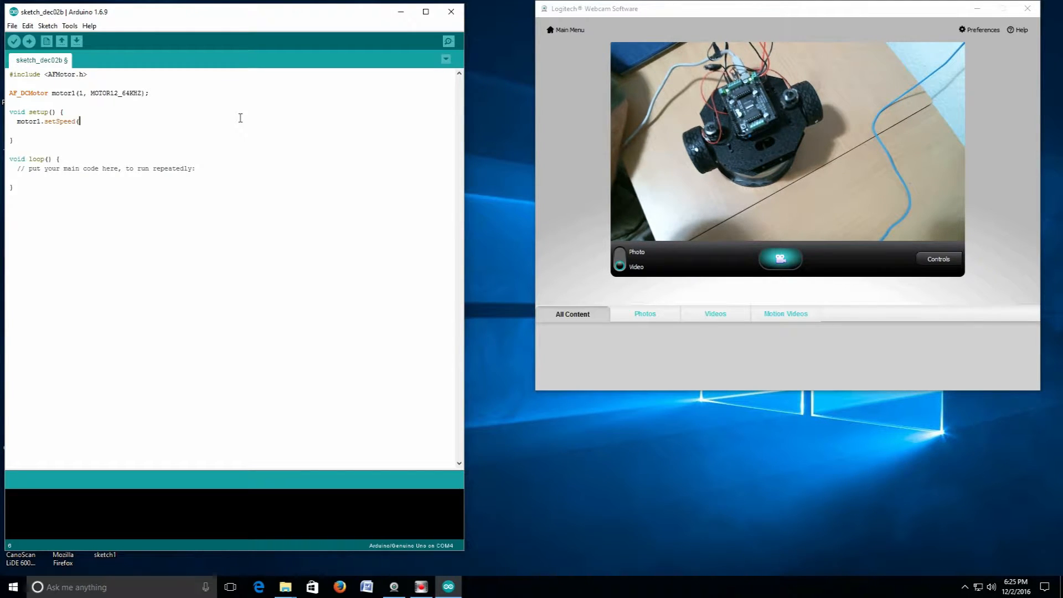
{"action": "type", "text": "100)"}
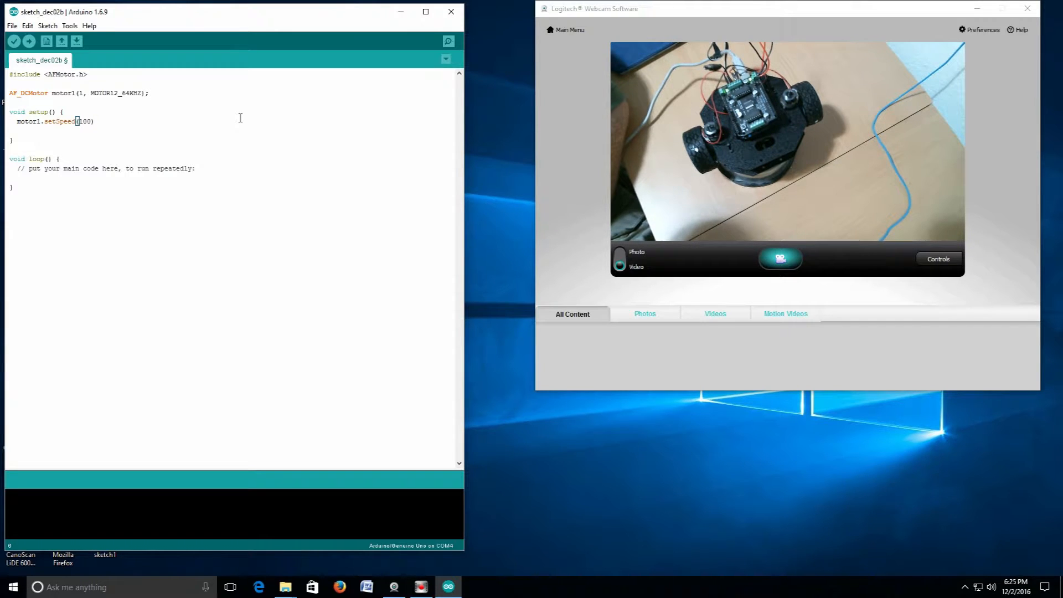
{"action": "type", "text": ";"}
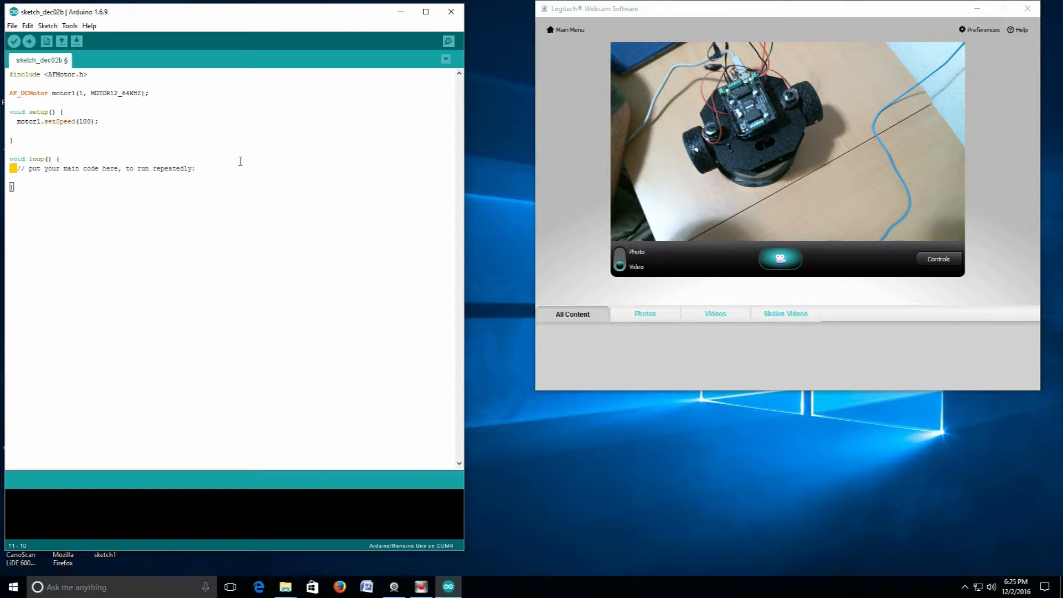
Replace loop's placeholder comment with //forward and motor1.run(FORWARD);
{"action": "triple_click", "coordinate": [102, 169]}
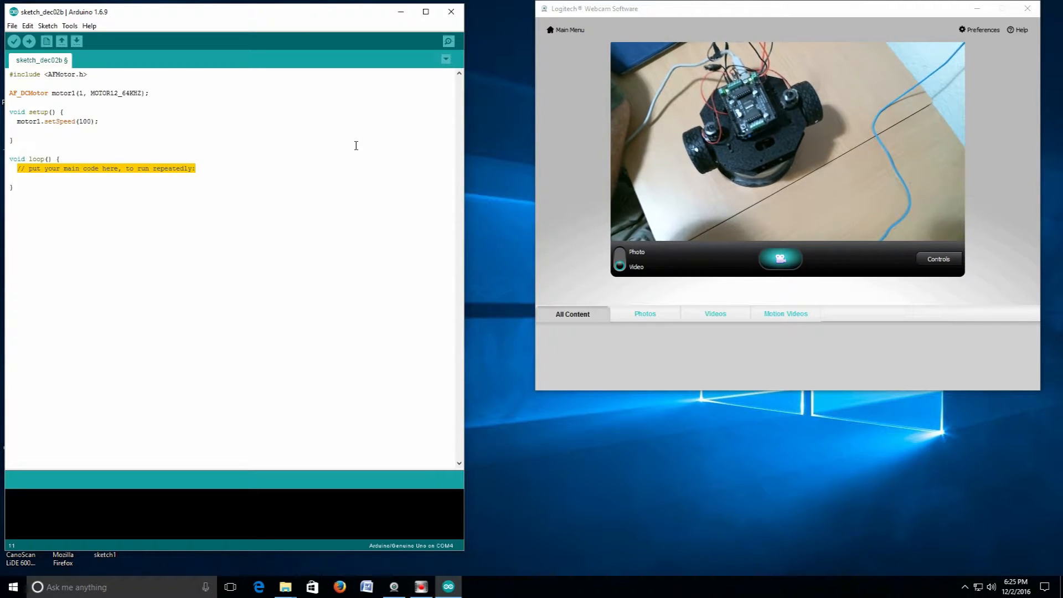
{"action": "key", "text": "Delete"}
{"action": "type", "text": "//"}
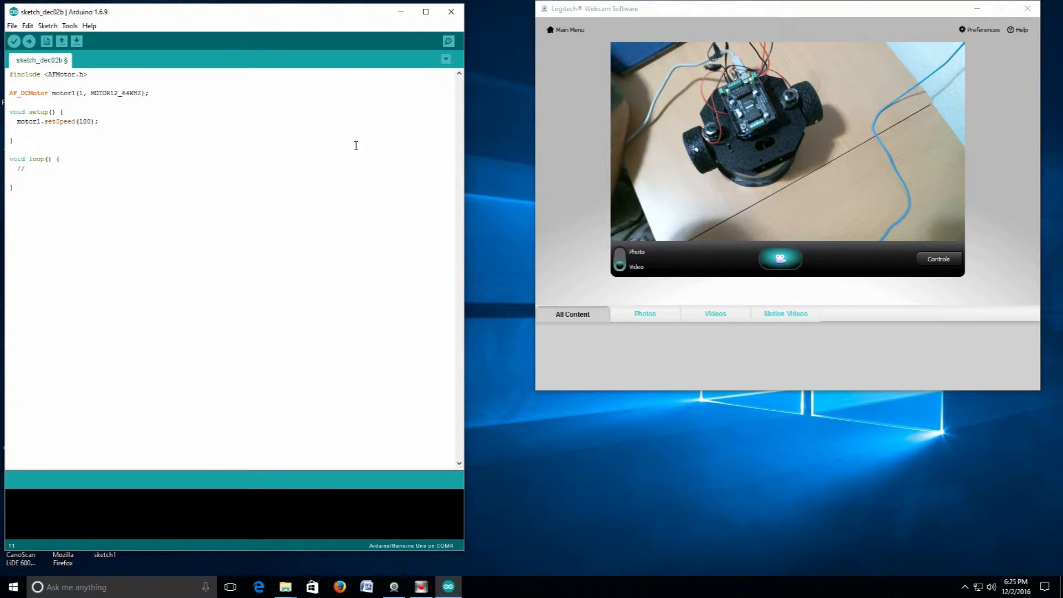
{"action": "type", "text": "forward"}
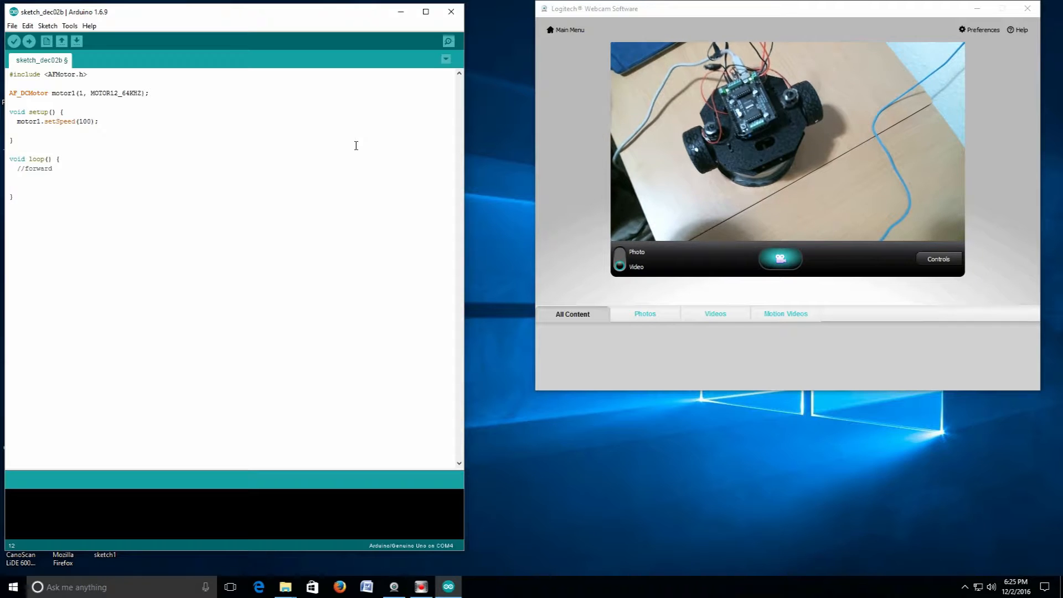
{"action": "type", "text": "motor1.run"}
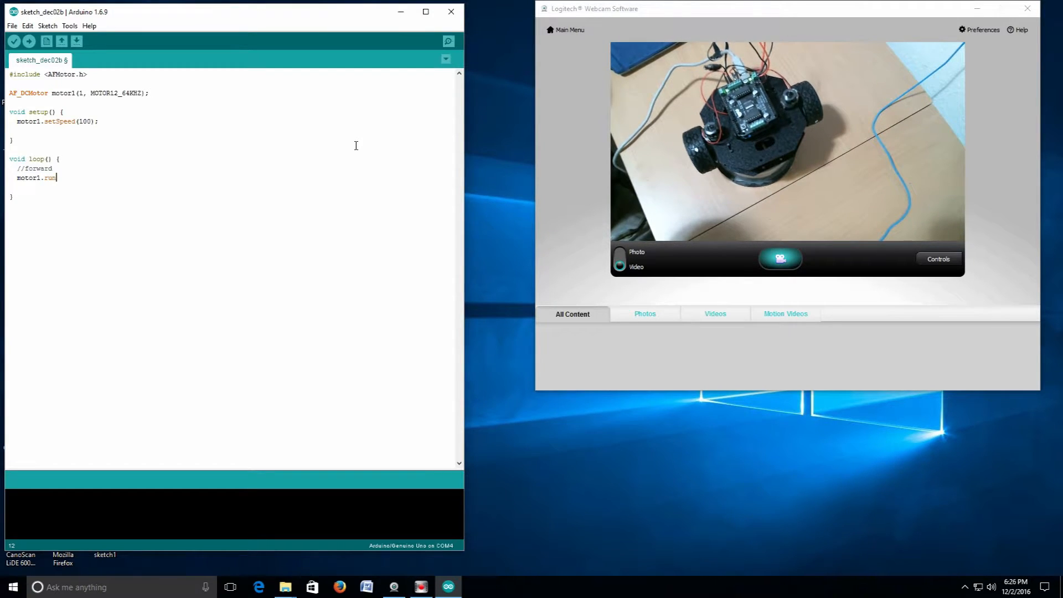
{"action": "type", "text": "("}
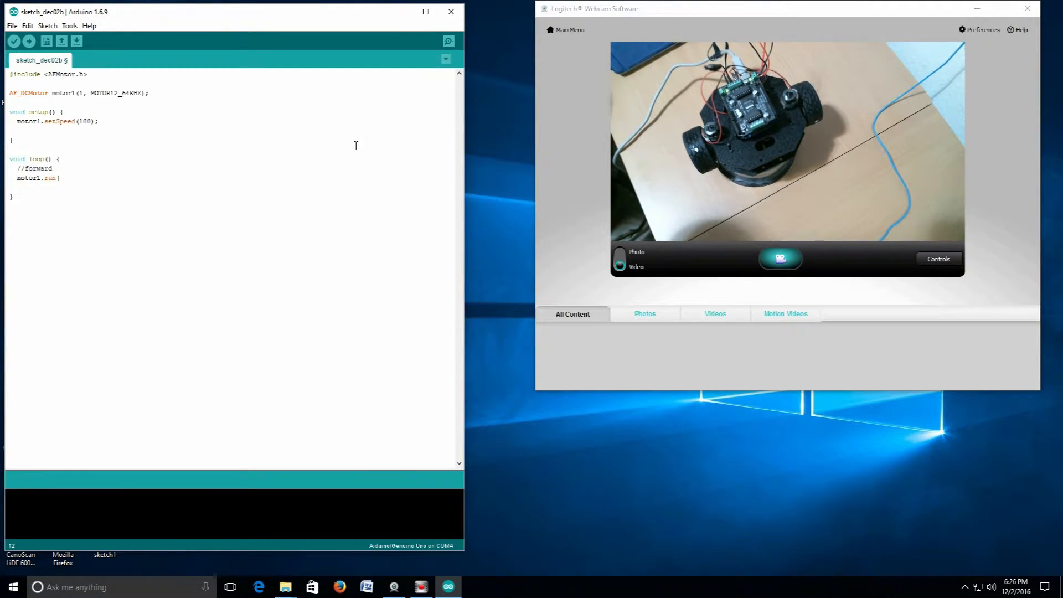
{"action": "type", "text": "FORWARD"}
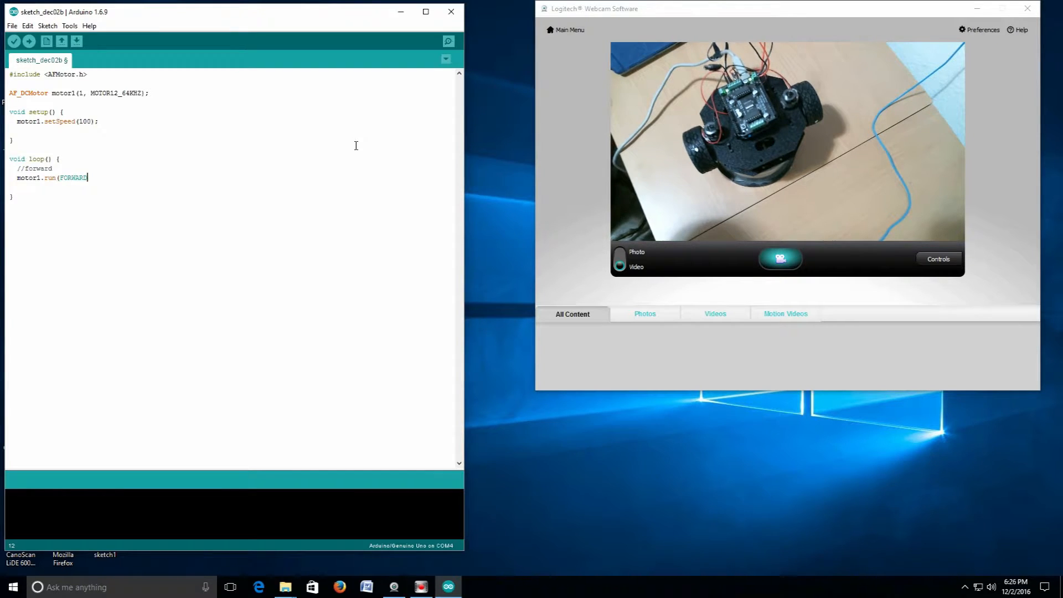
{"action": "type", "text": ");"}
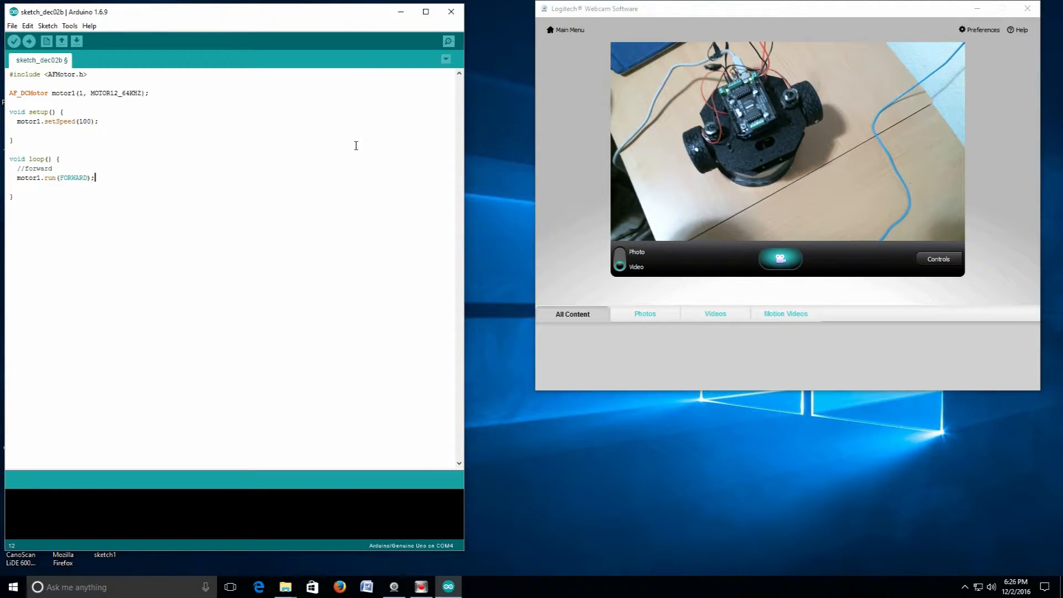
{"action": "key", "text": "enter"}
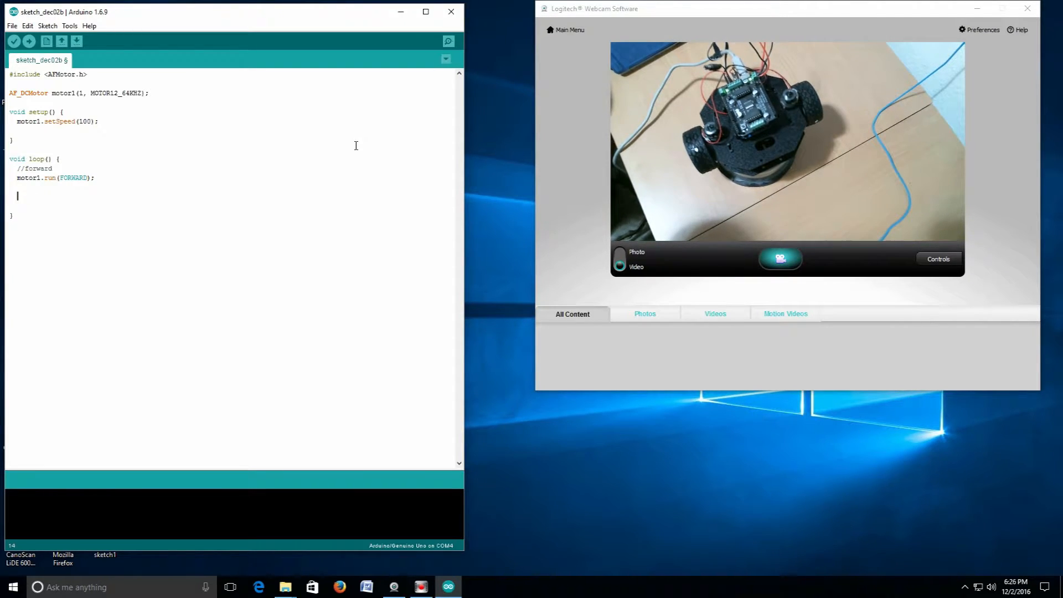
Add delay(1000);, motor1.run(RELEASE); and delay(2000); after the forward command
{"action": "type", "text": "delay"}
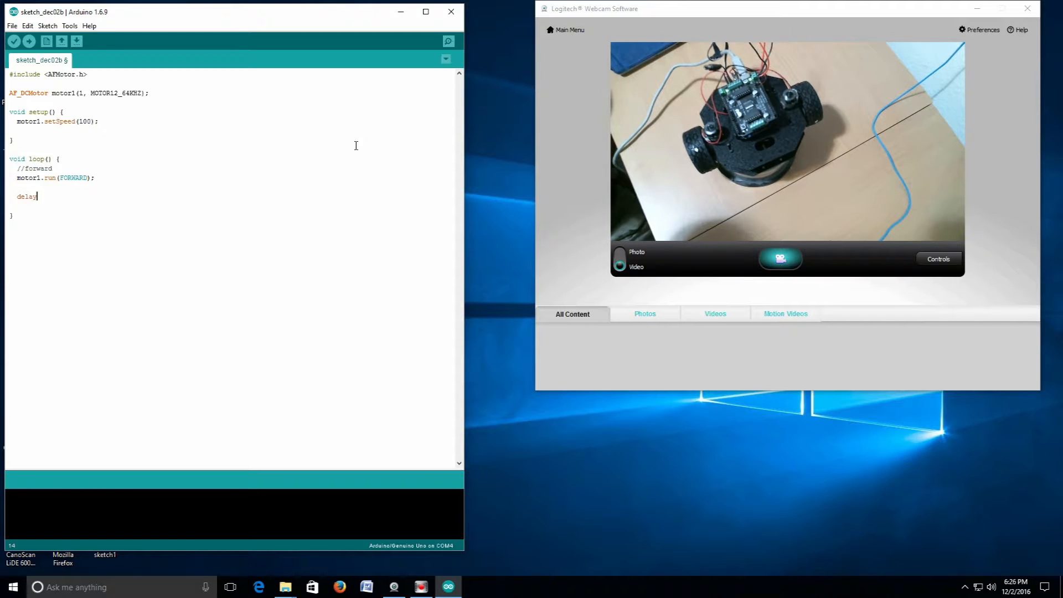
{"action": "type", "text": "("}
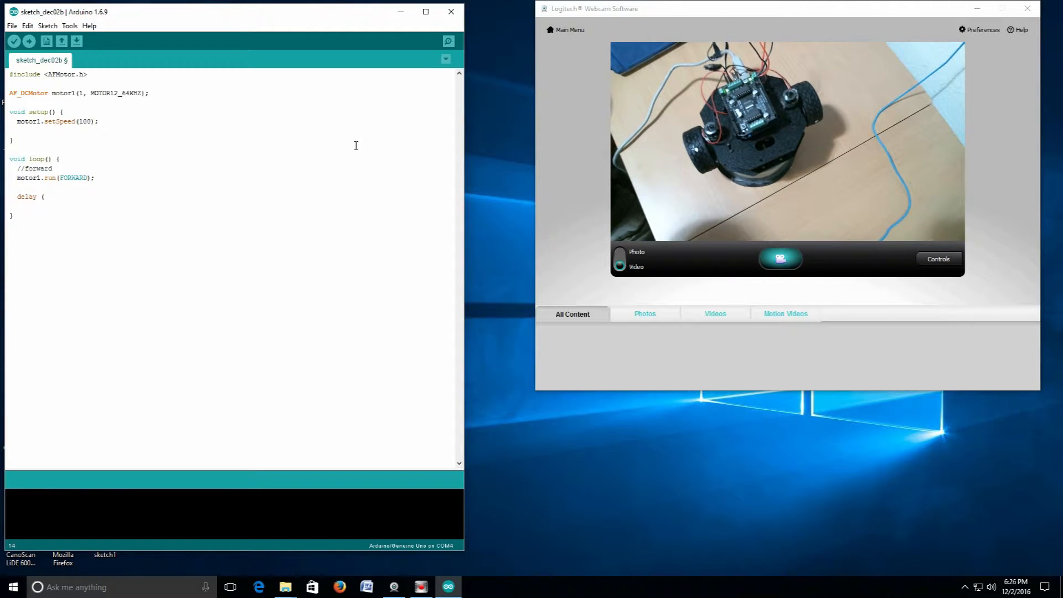
{"action": "type", "text": "1000);"}
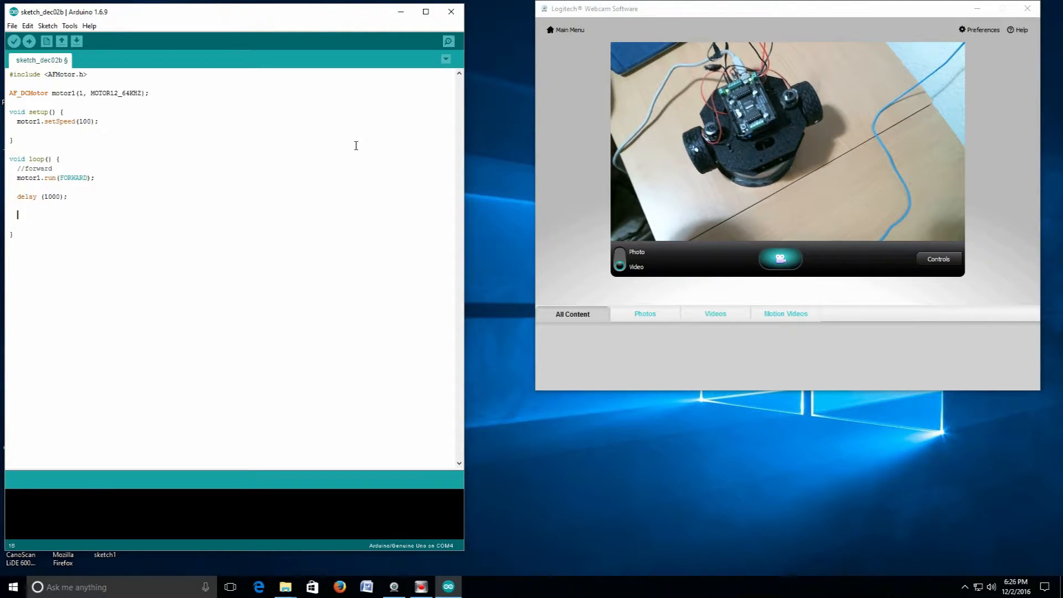
{"action": "type", "text": "moto"}
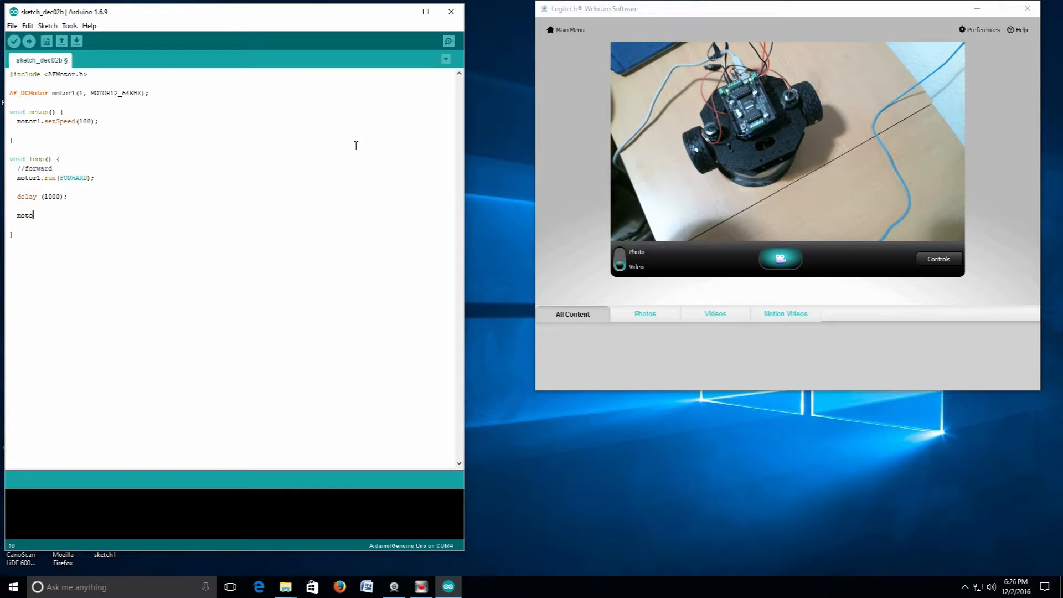
{"action": "type", "text": "r1."}
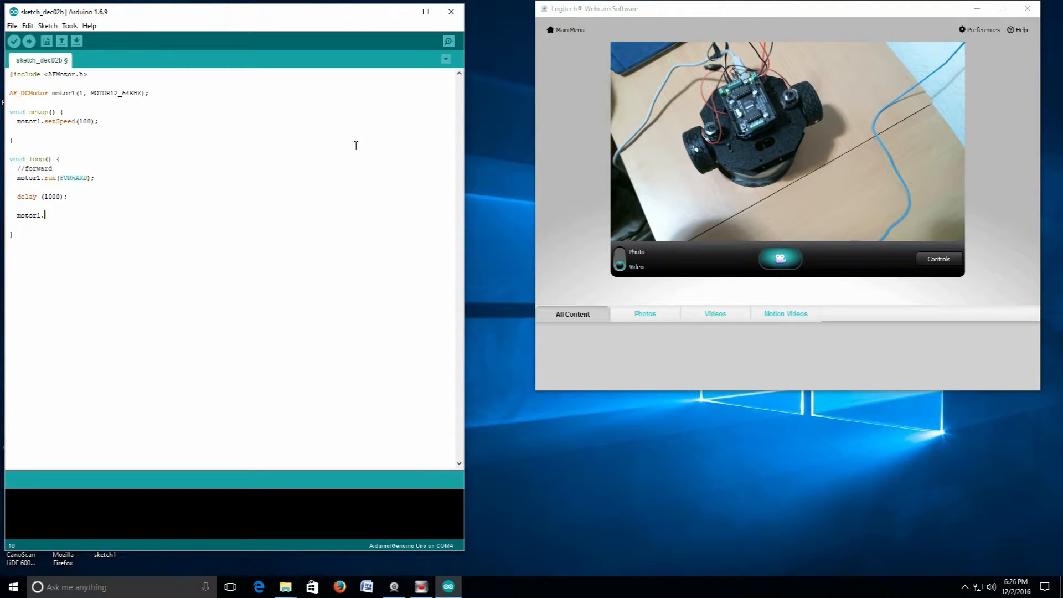
{"action": "type", "text": "run"}
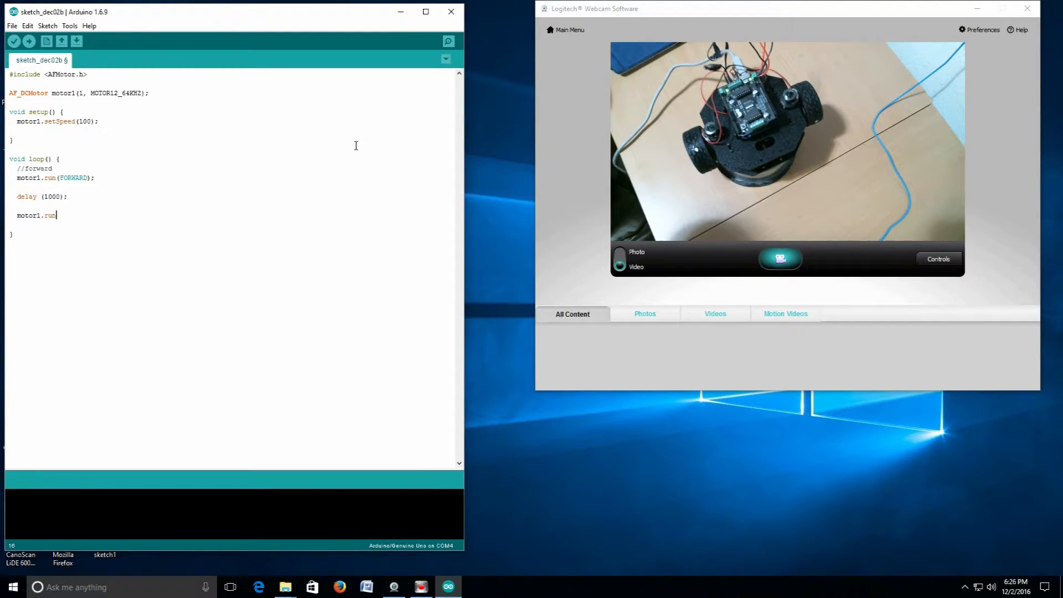
{"action": "type", "text": "(RELEASE);"}
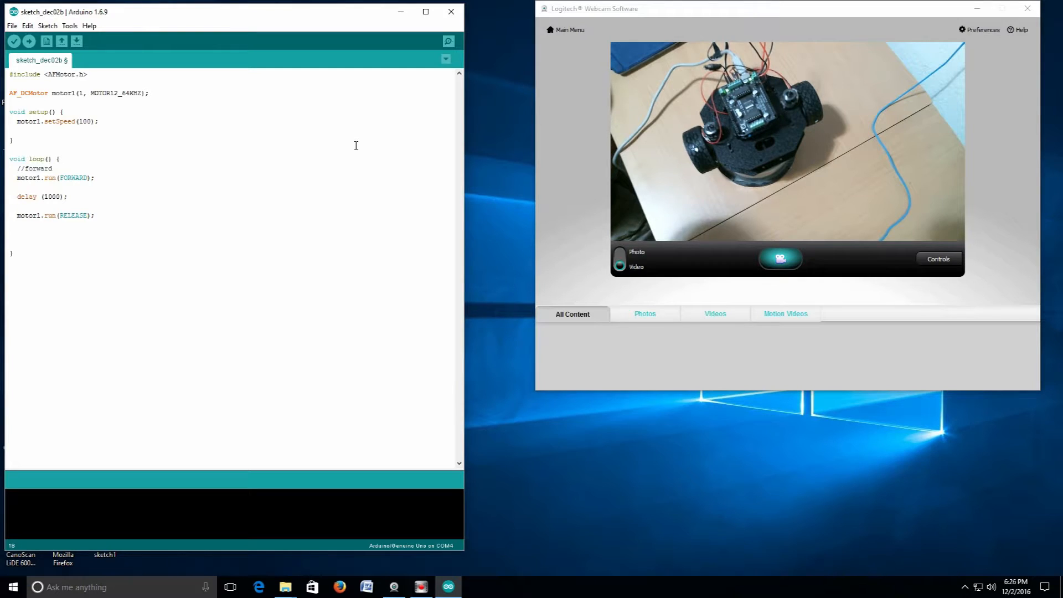
{"action": "type", "text": "delay"}
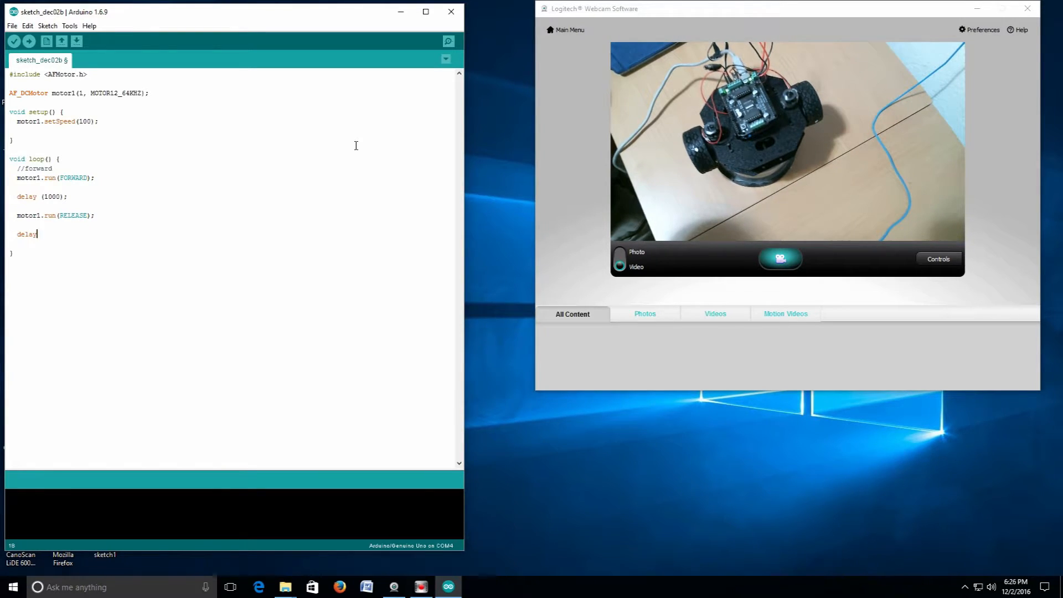
{"action": "type", "text": "(2000"}
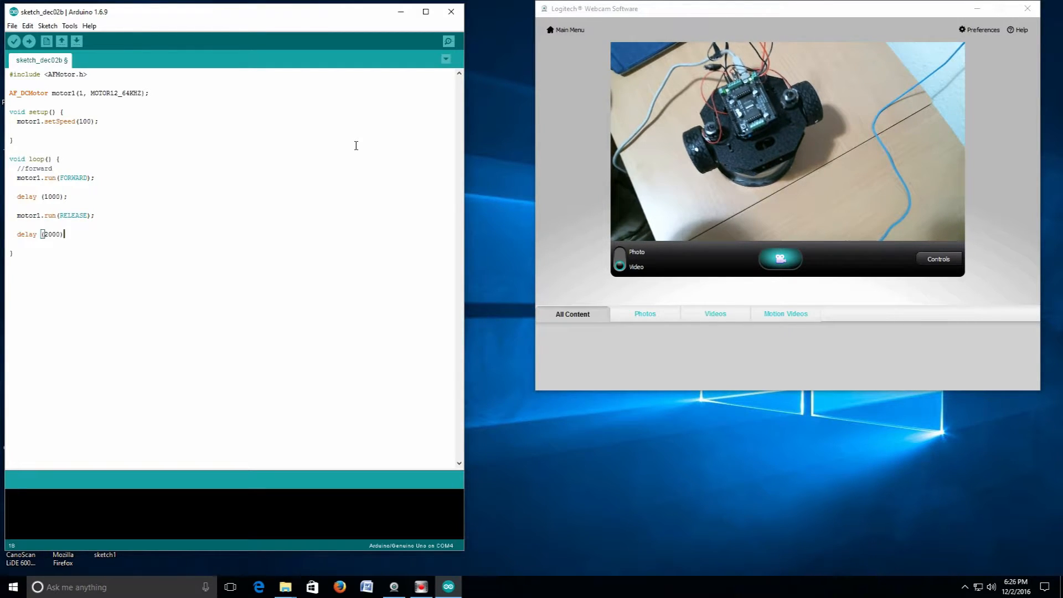
{"action": "type", "text": ";"}
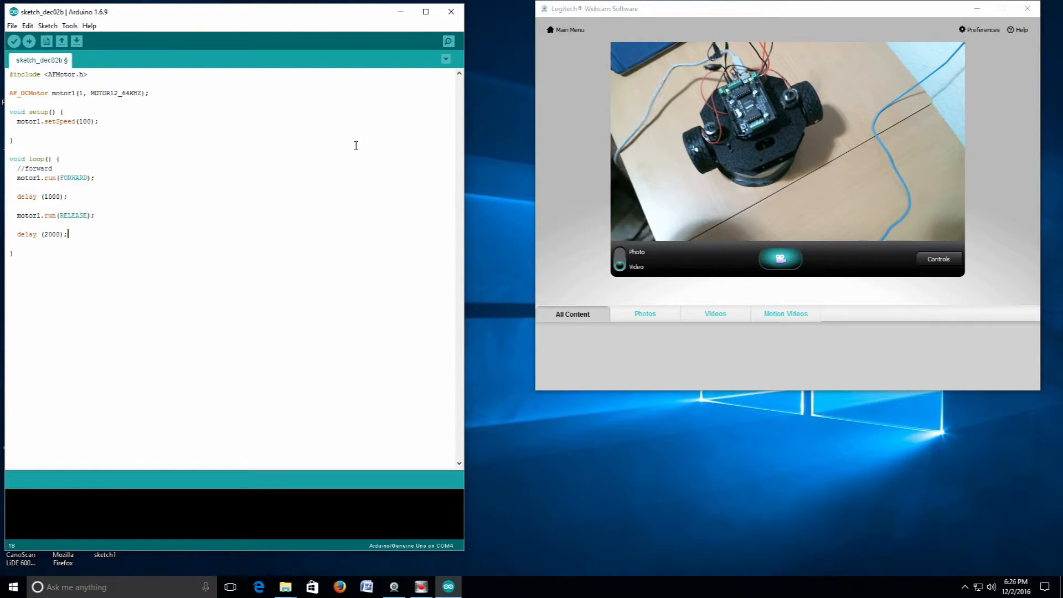
{"action": "left_click", "coordinate": [29, 41]}
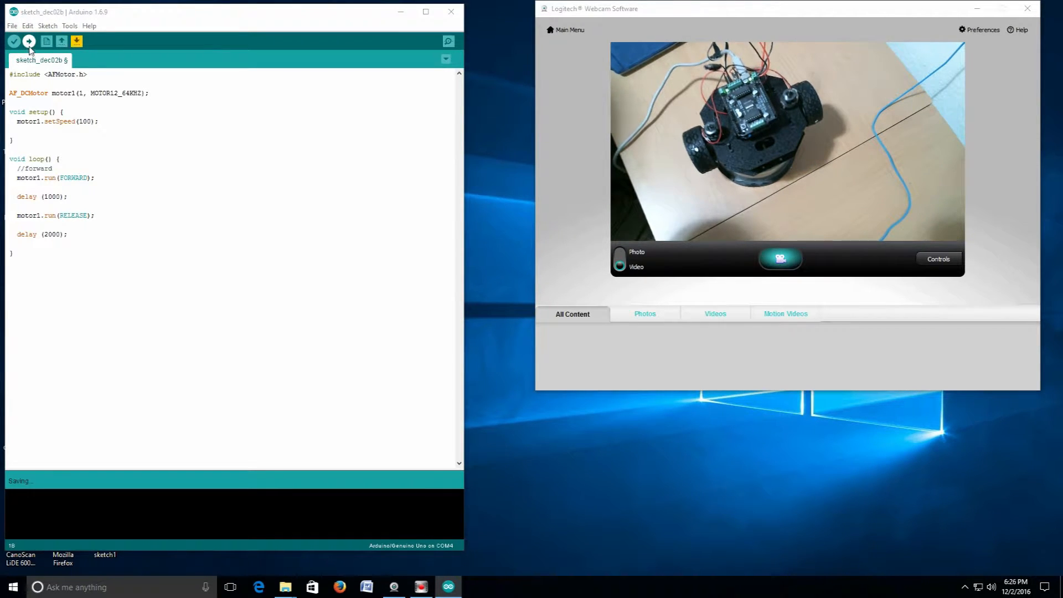
Save the sketch to the Desktop as robot_2_run and upload it
{"action": "left_click", "coordinate": [29, 41]}
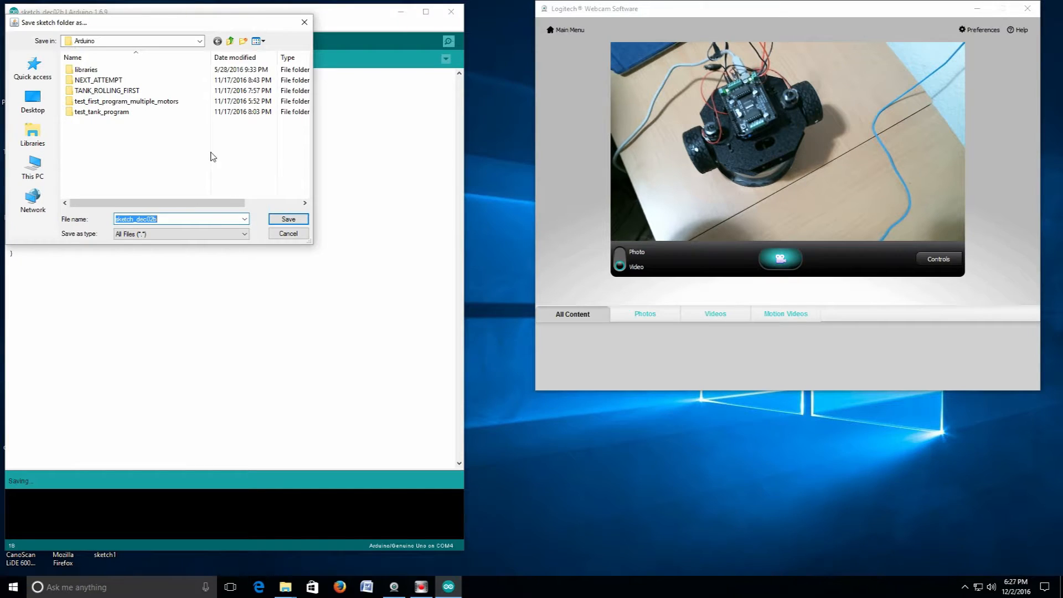
{"action": "left_click", "coordinate": [33, 100]}
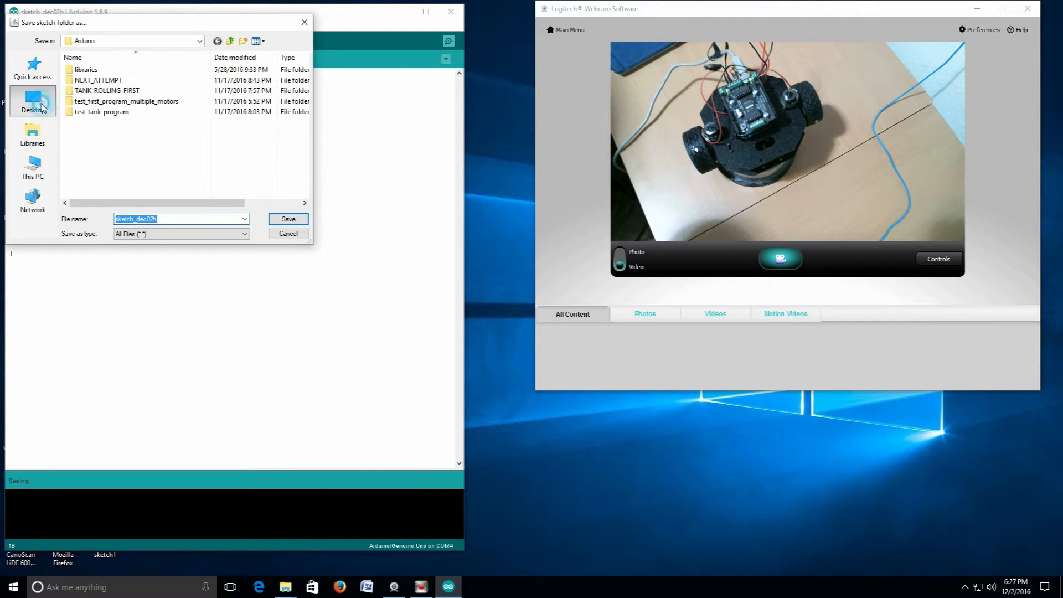
{"action": "left_click", "coordinate": [33, 100]}
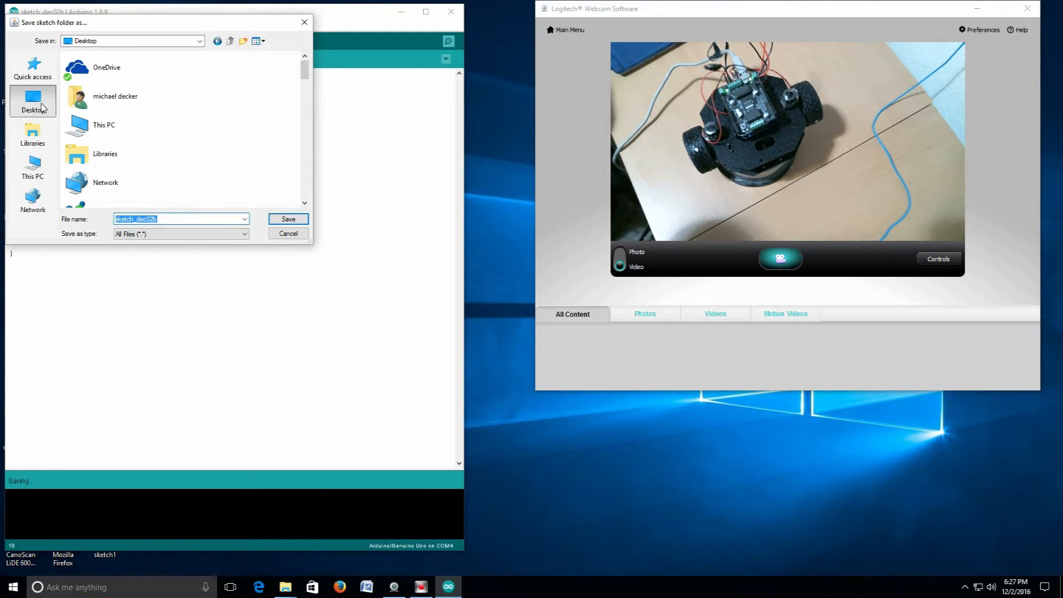
{"action": "type", "text": "robot 2 run"}
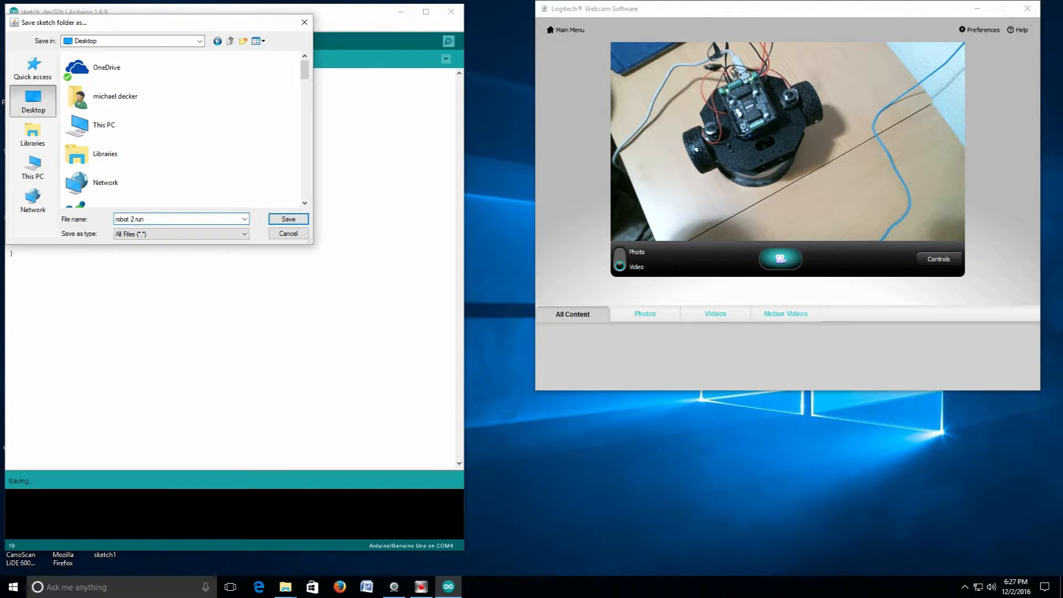
{"action": "left_click", "coordinate": [287, 219]}
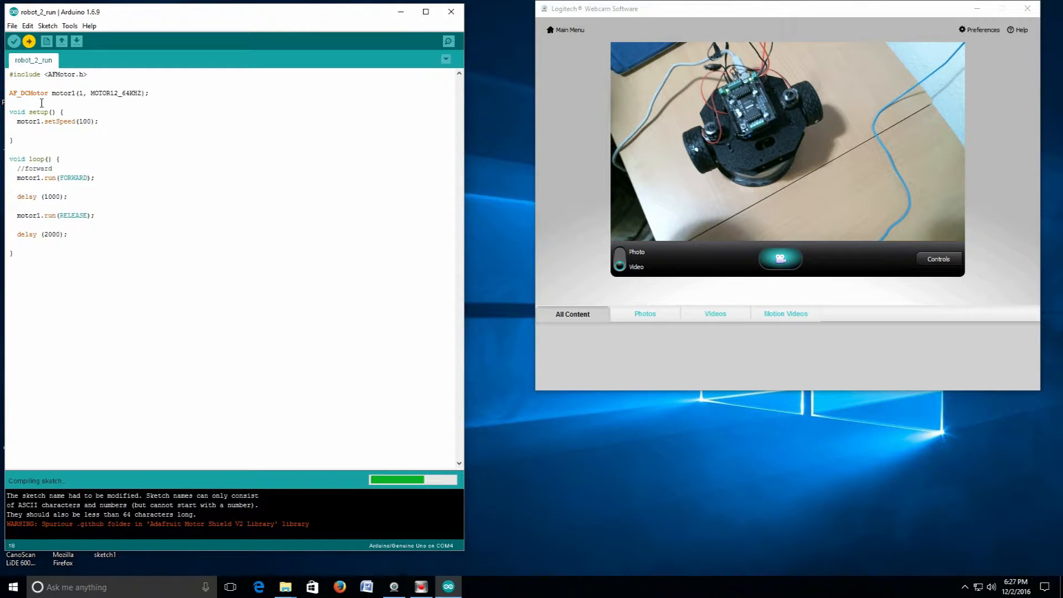
{"action": "left_click", "coordinate": [28, 42]}
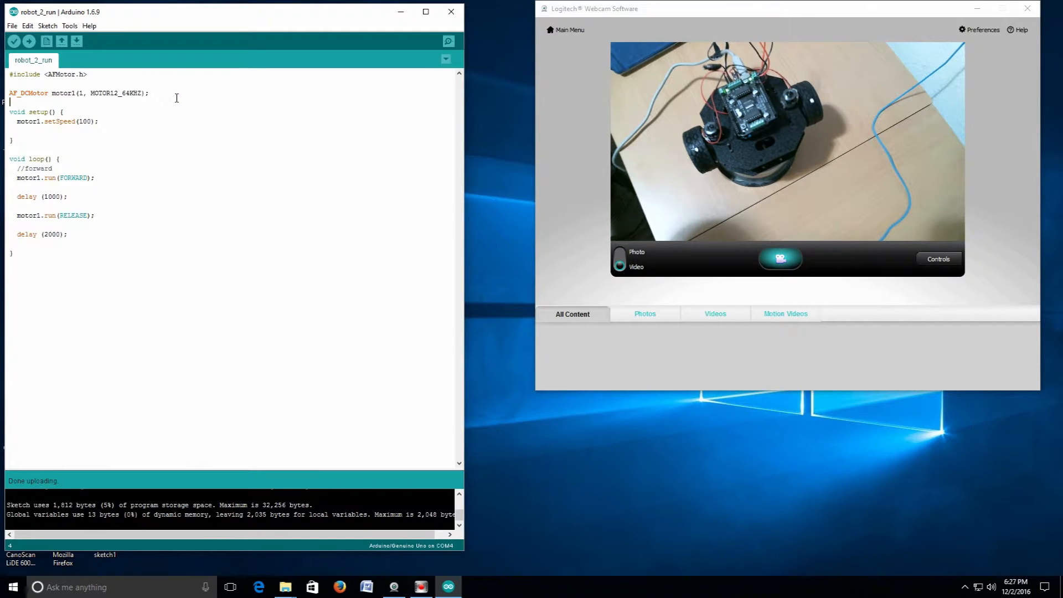
Paste a copy of the motor1 declaration below it for a second motor
{"action": "type", "text": "AF_DCMotor motor1(1, MOTOR12_64KHZ);"}
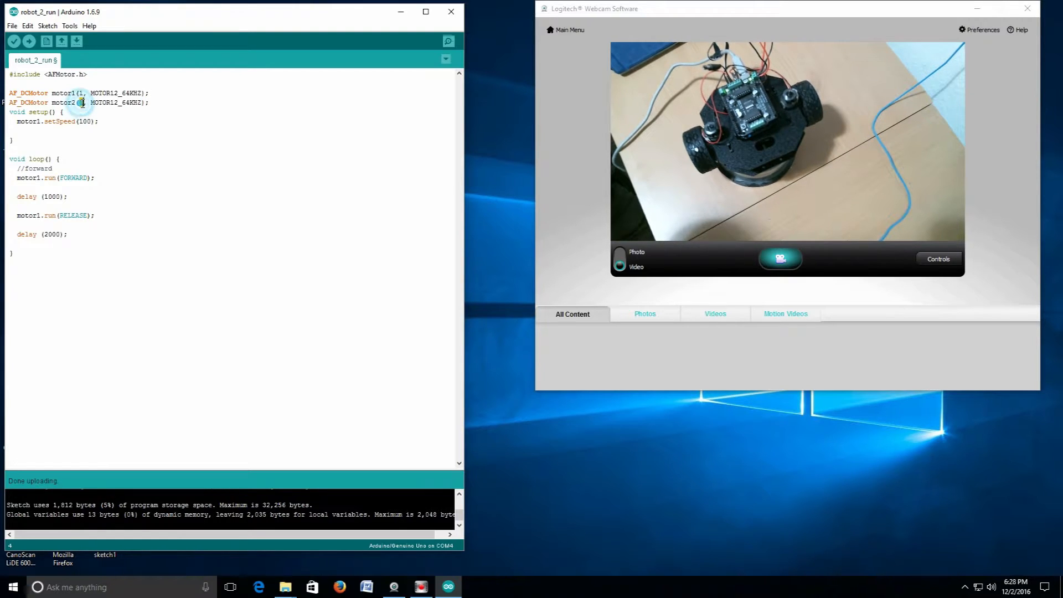
Put motor2 on port 2, set both motor speeds to 150, and run motor2 FORWARD
{"action": "type", "text": "2"}
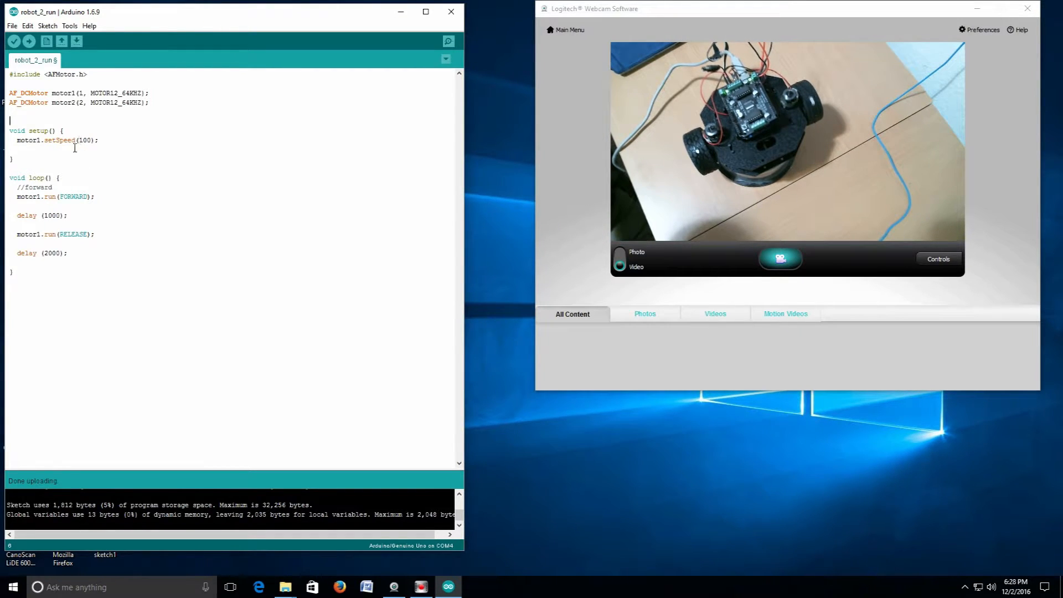
{"action": "triple_click", "coordinate": [56, 140]}
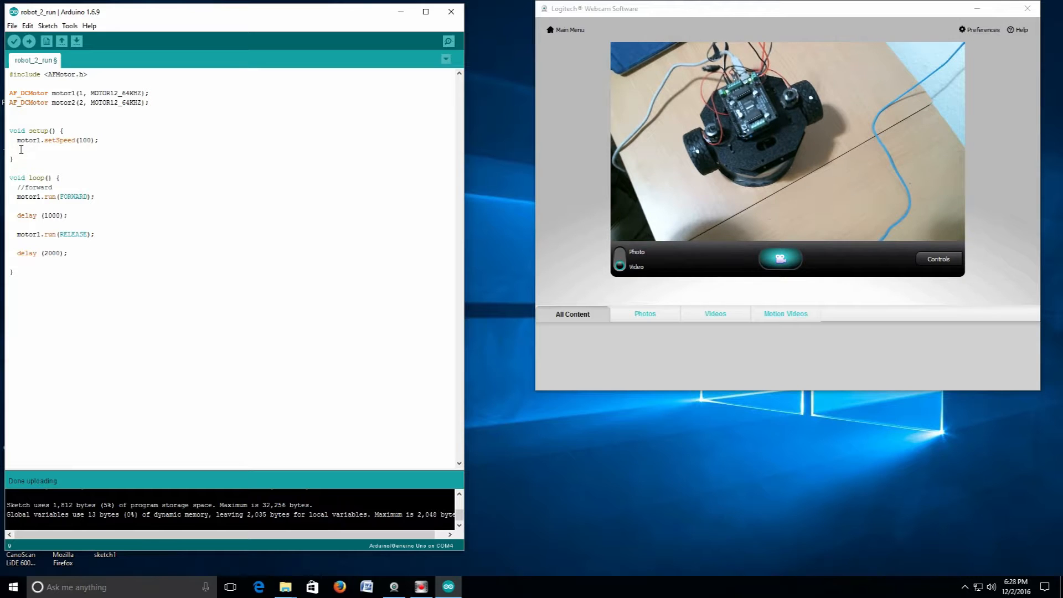
{"action": "type", "text": "motor2.setSpeed(100);"}
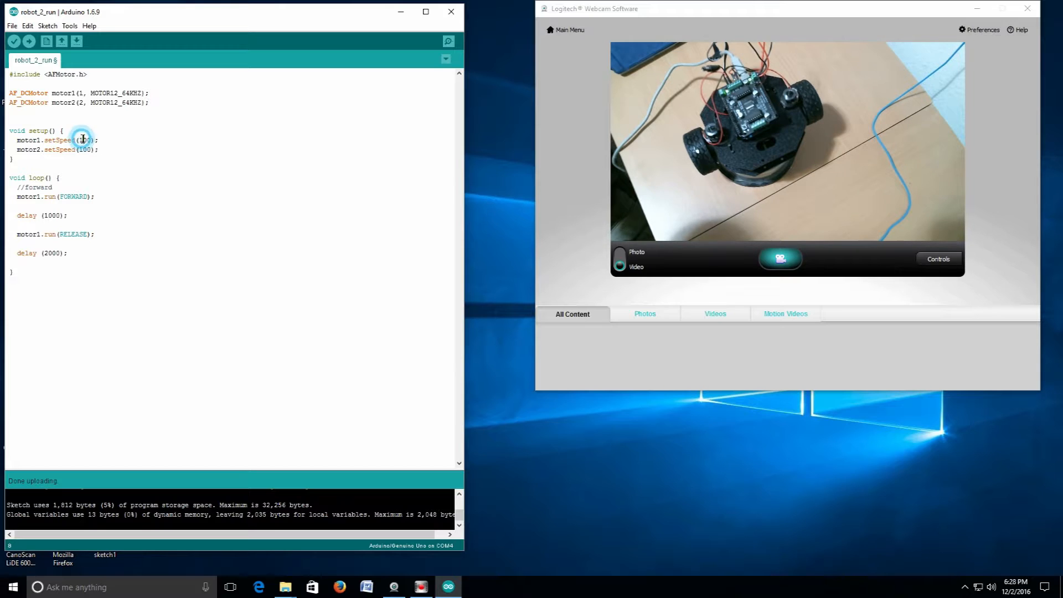
{"action": "double_click", "coordinate": [82, 139]}
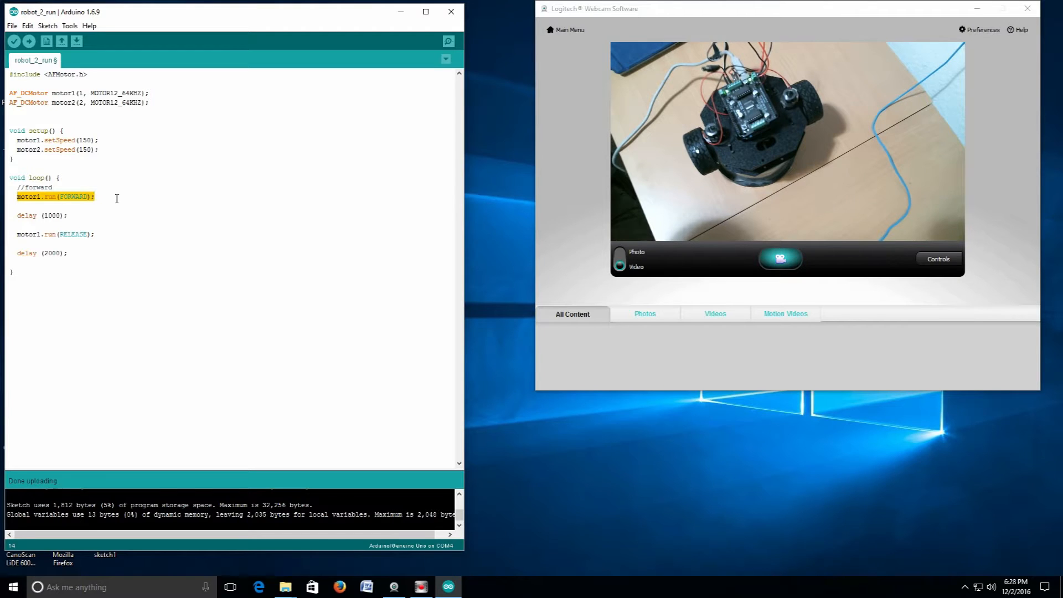
{"action": "type", "text": "motor1.run(FORWARD);"}
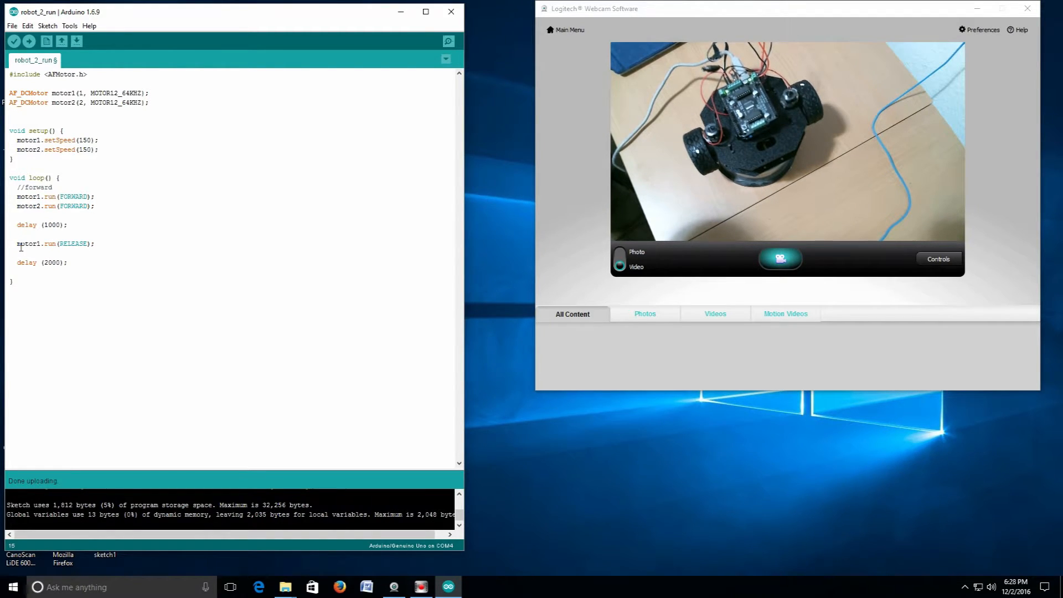
Add motor2.run(RELEASE); beneath motor1's release line and upload the sketch
{"action": "triple_click", "coordinate": [51, 244]}
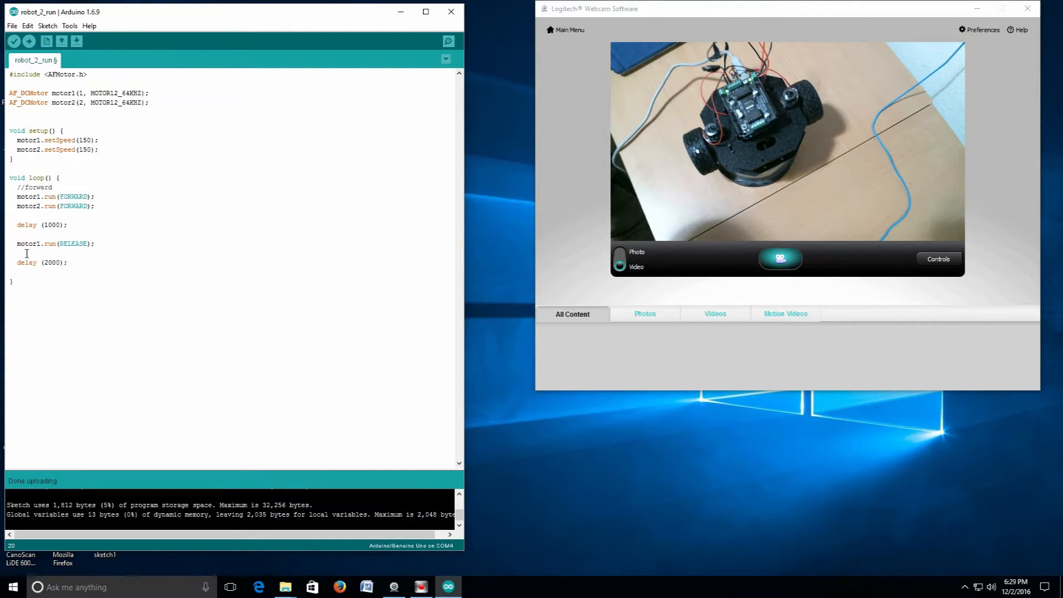
{"action": "type", "text": "motor2.run(RELEASE);"}
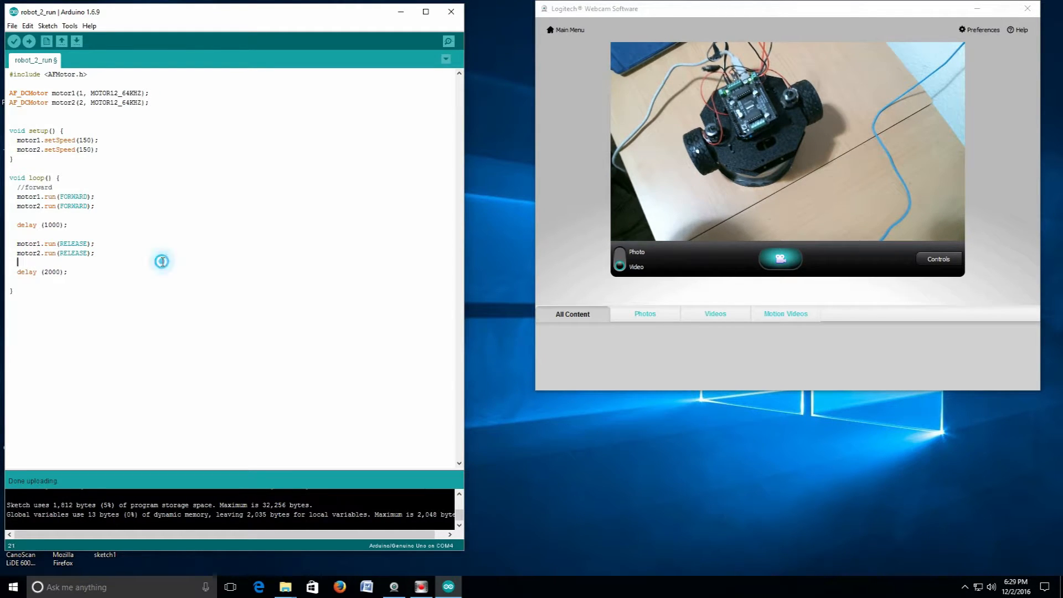
{"action": "left_click", "coordinate": [29, 41]}
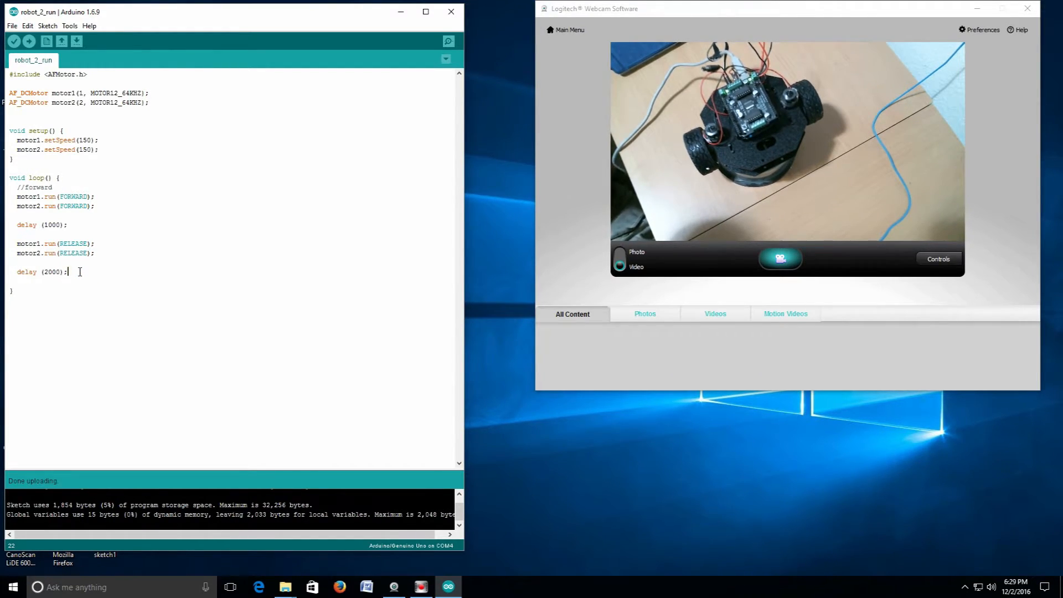
Add a //backward comment and paste a copy of the forward block beneath it
{"action": "key", "text": "enter"}
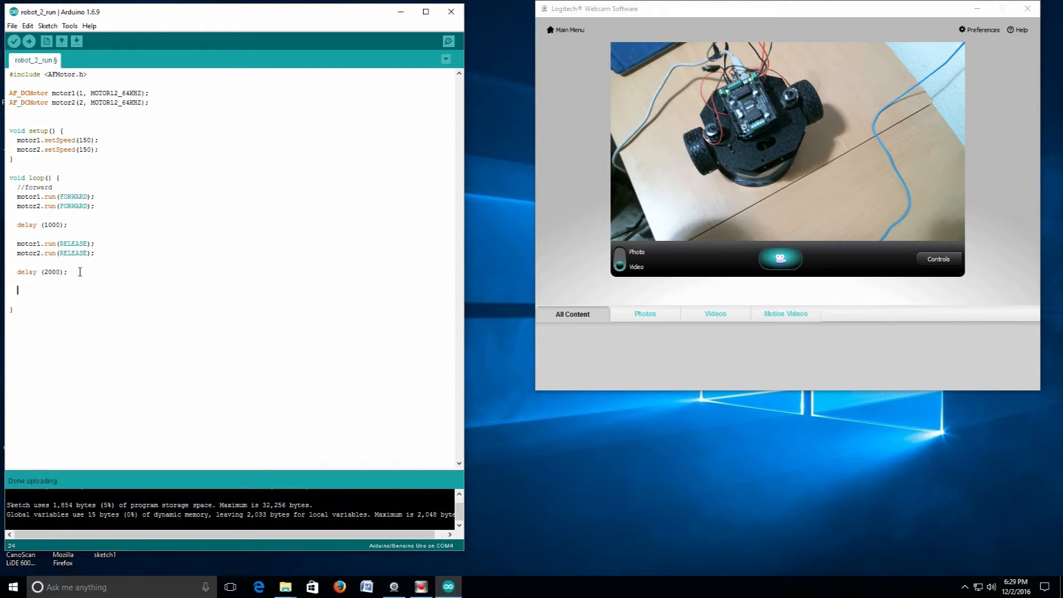
{"action": "type", "text": "//backward"}
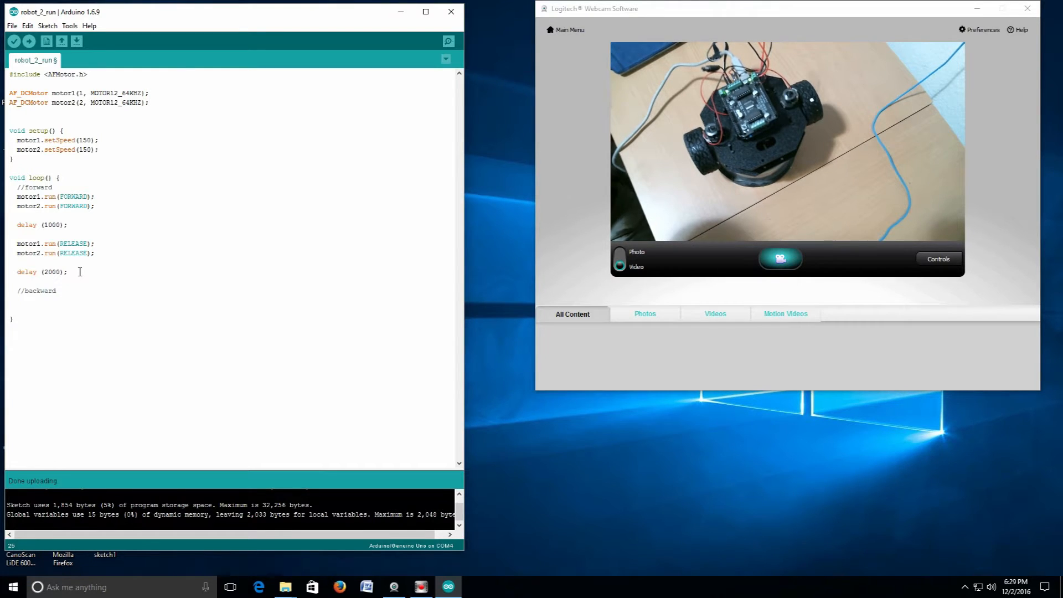
{"action": "left_click_drag", "start_coordinate": [16, 197], "coordinate": [94, 206]}
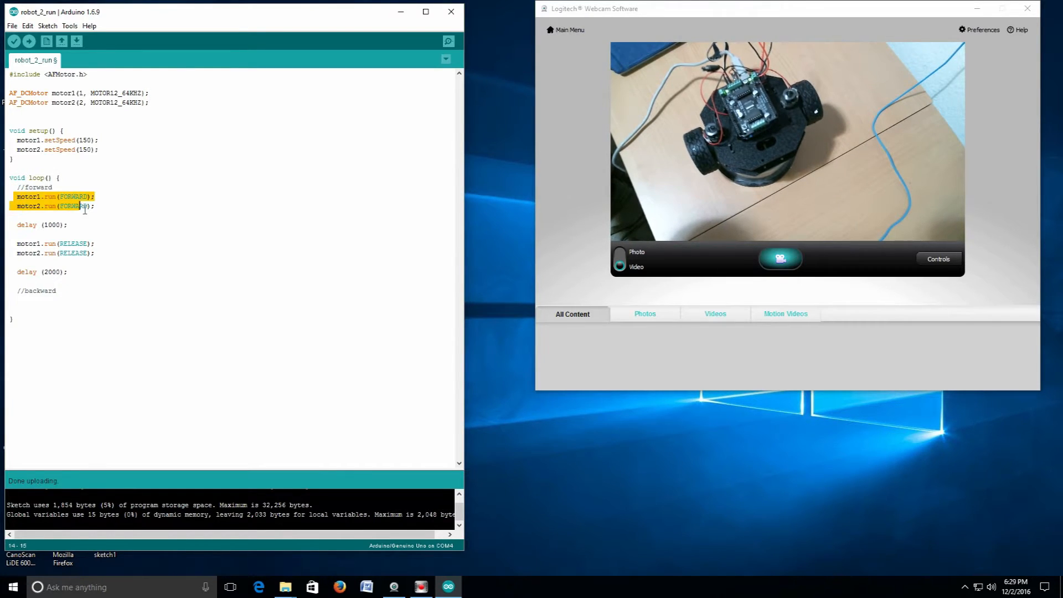
{"action": "left_click_drag", "start_coordinate": [86, 206], "coordinate": [68, 271]}
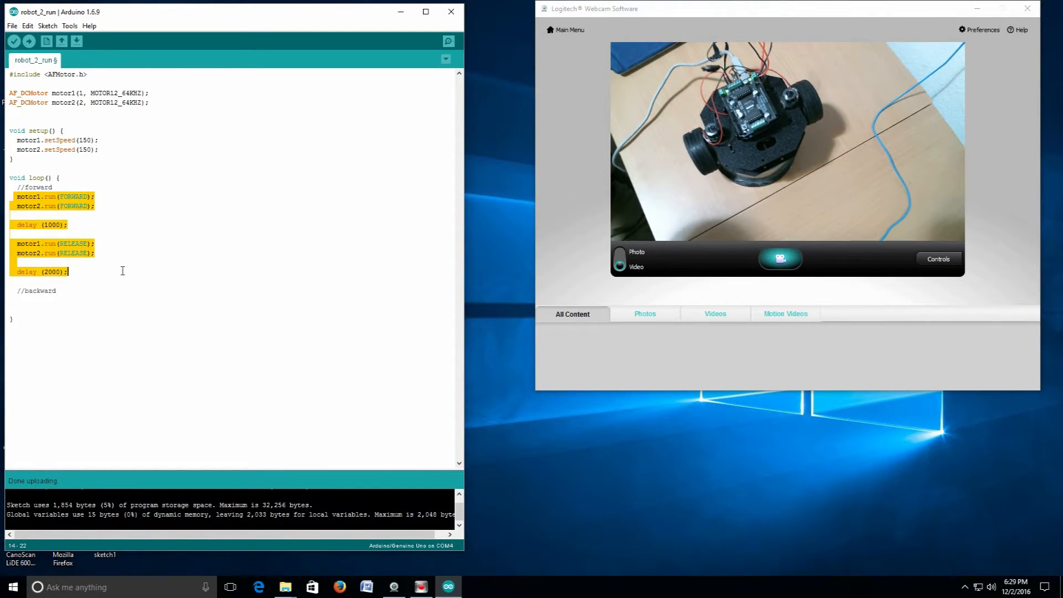
{"action": "left_click", "coordinate": [38, 302]}
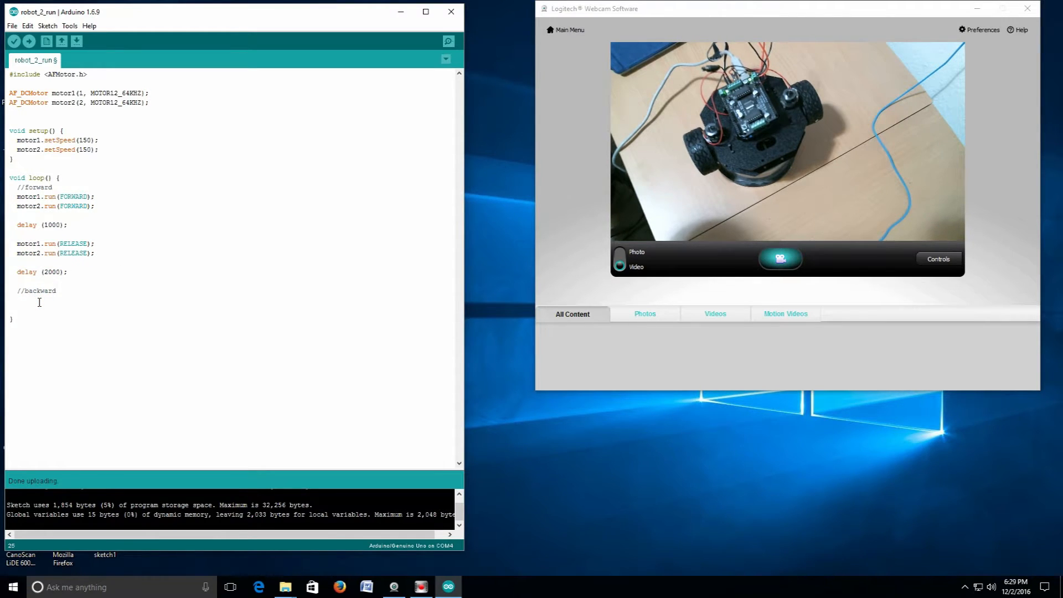
{"action": "type", "text": "motor1.run(FORWARD);"}
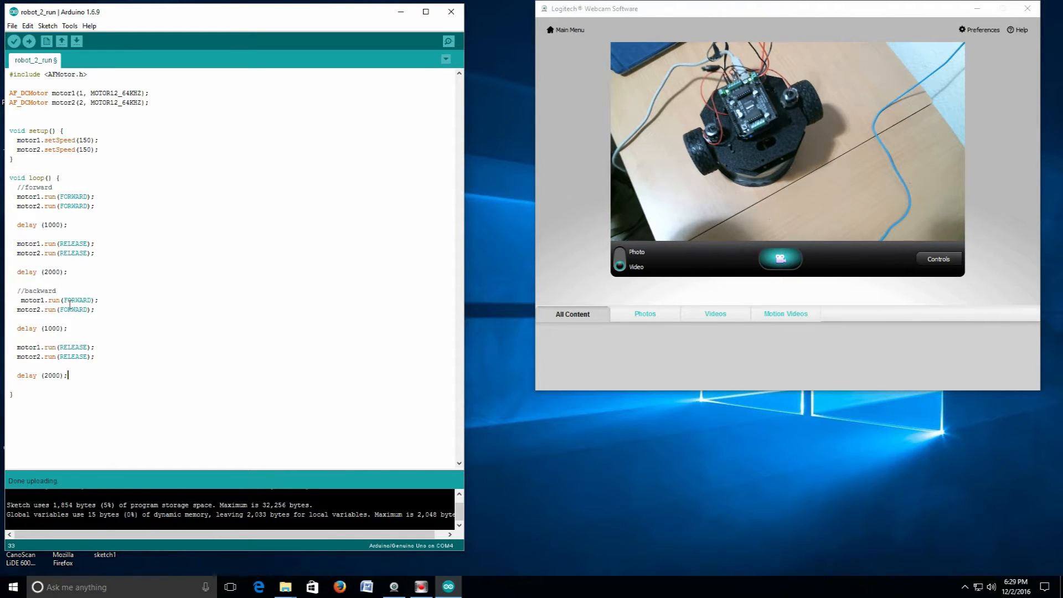
Change both motors' FORWARD to BACKWARD in the pasted block
{"action": "double_click", "coordinate": [75, 300]}
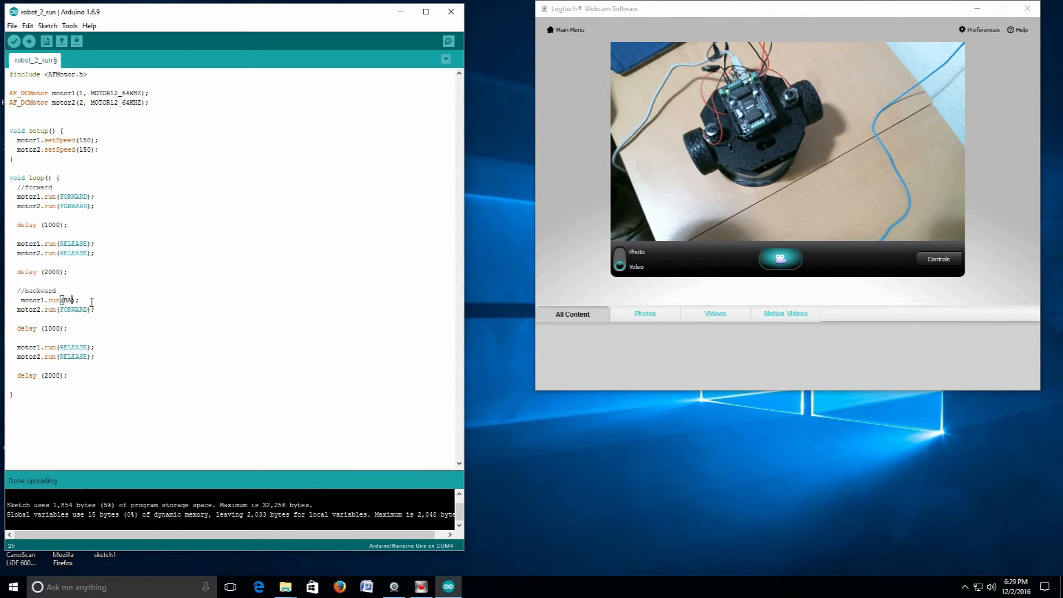
{"action": "type", "text": "BACKWARD"}
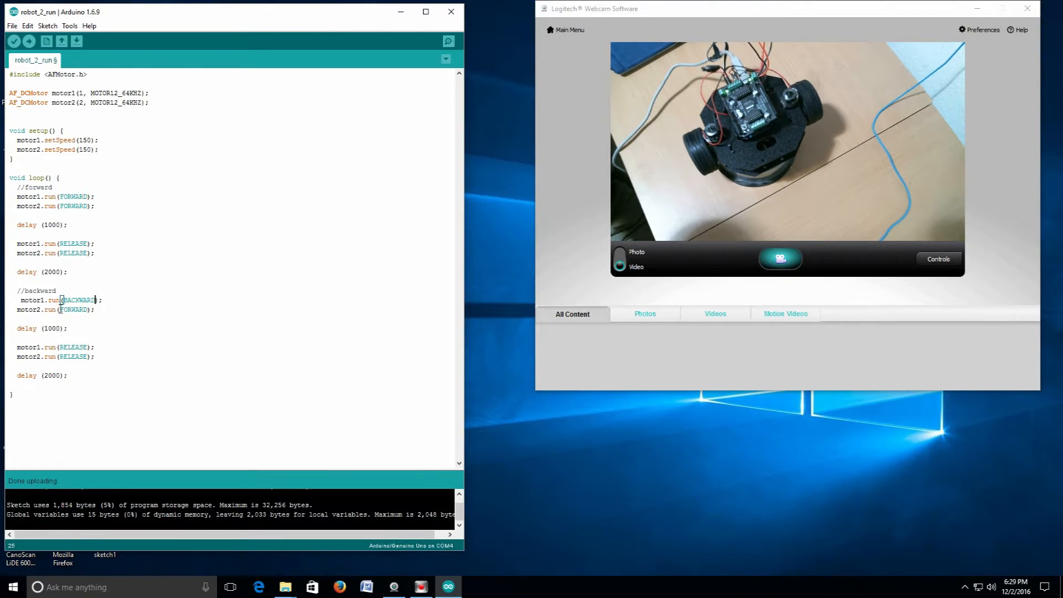
{"action": "double_click", "coordinate": [73, 310]}
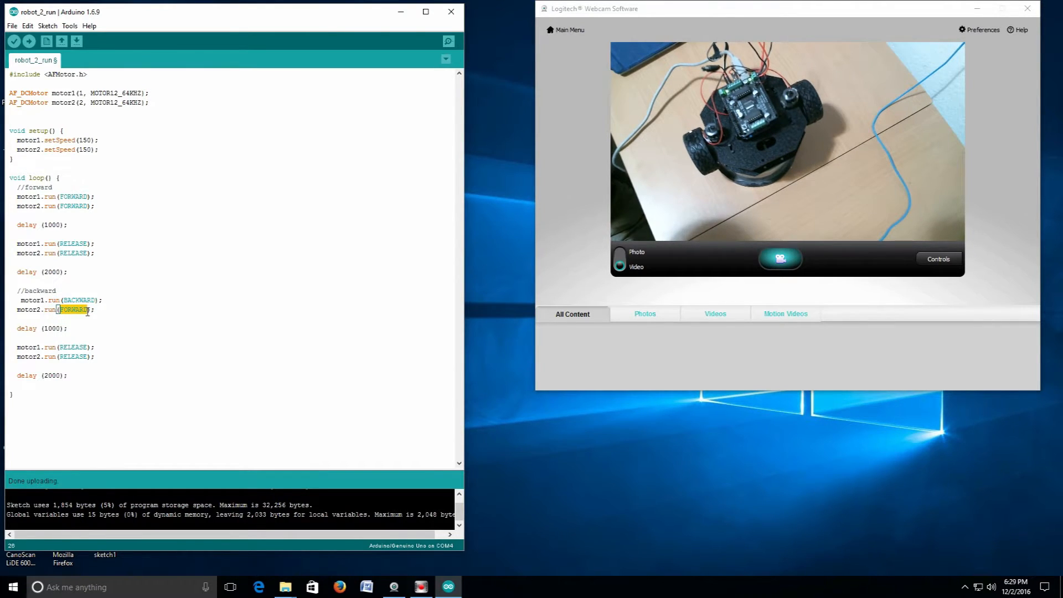
{"action": "type", "text": "BACK"}
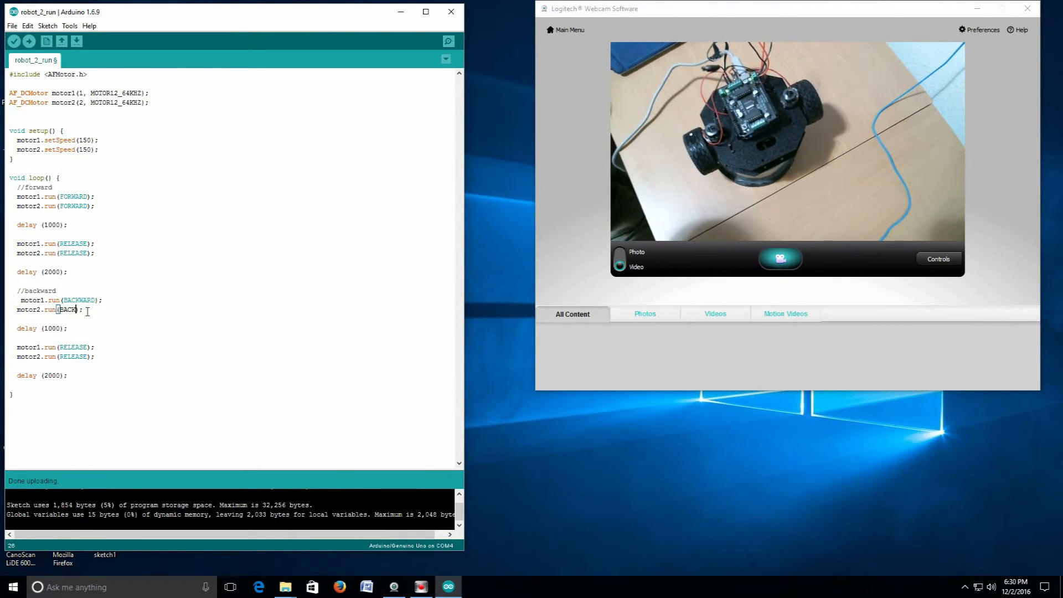
{"action": "type", "text": "WARD"}
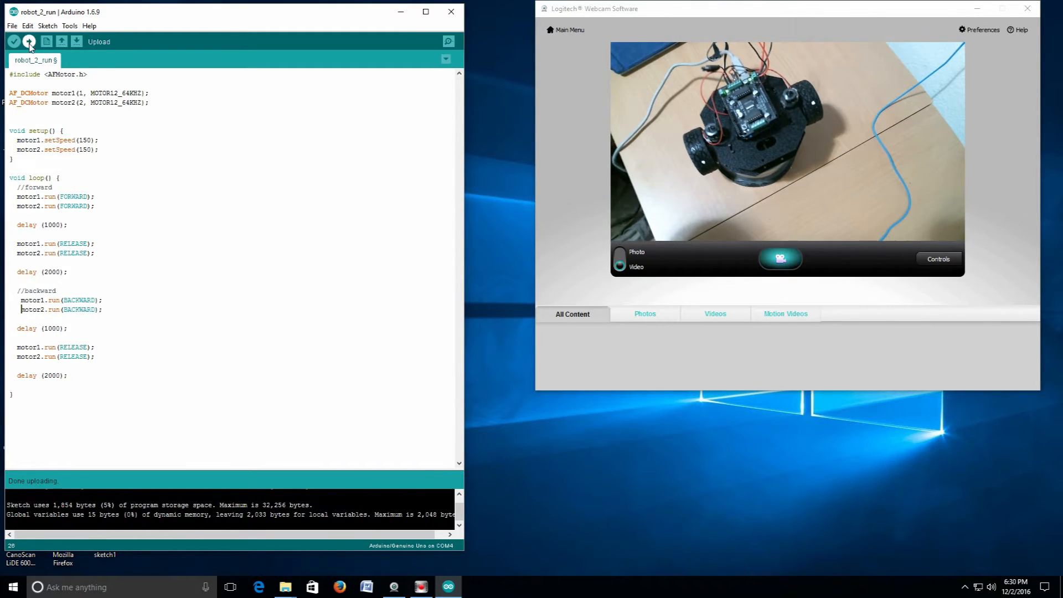
Upload the sketch containing the backward block to the board, which reports 1,910 bytes
{"action": "left_click", "coordinate": [29, 41]}
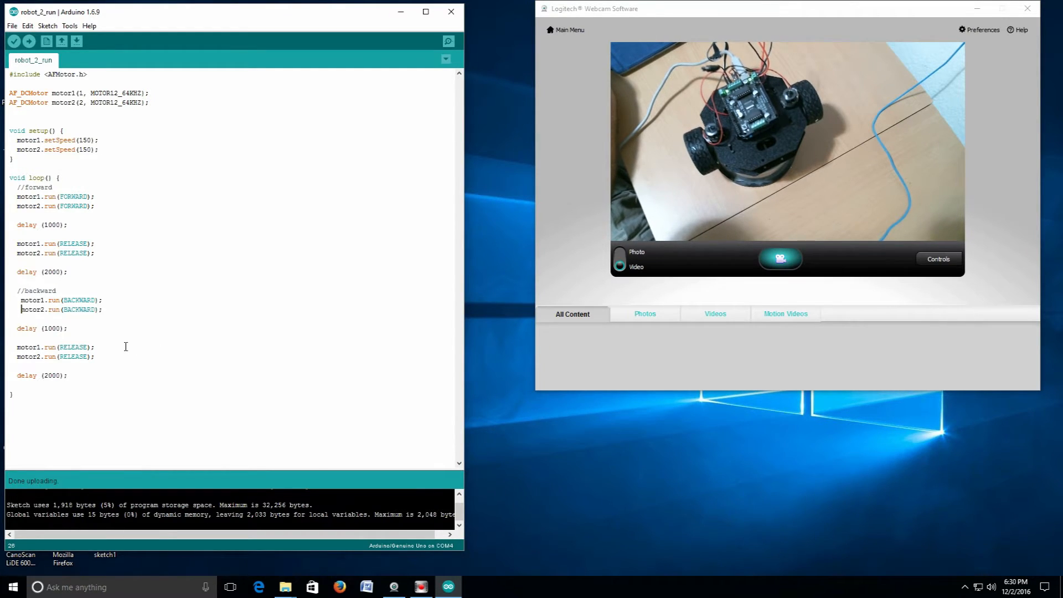
Duplicate the backward block as //RIGHT TURN with motor1 FORWARD, then upload it (1,982 bytes)
{"action": "left_click_drag", "start_coordinate": [21, 291], "coordinate": [103, 311]}
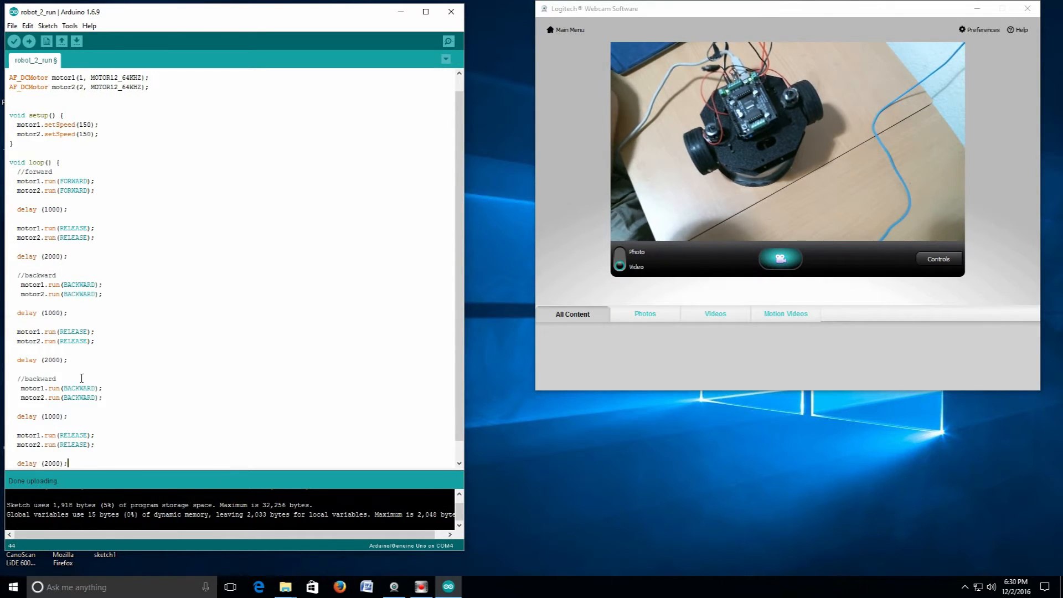
{"action": "double_click", "coordinate": [39, 378]}
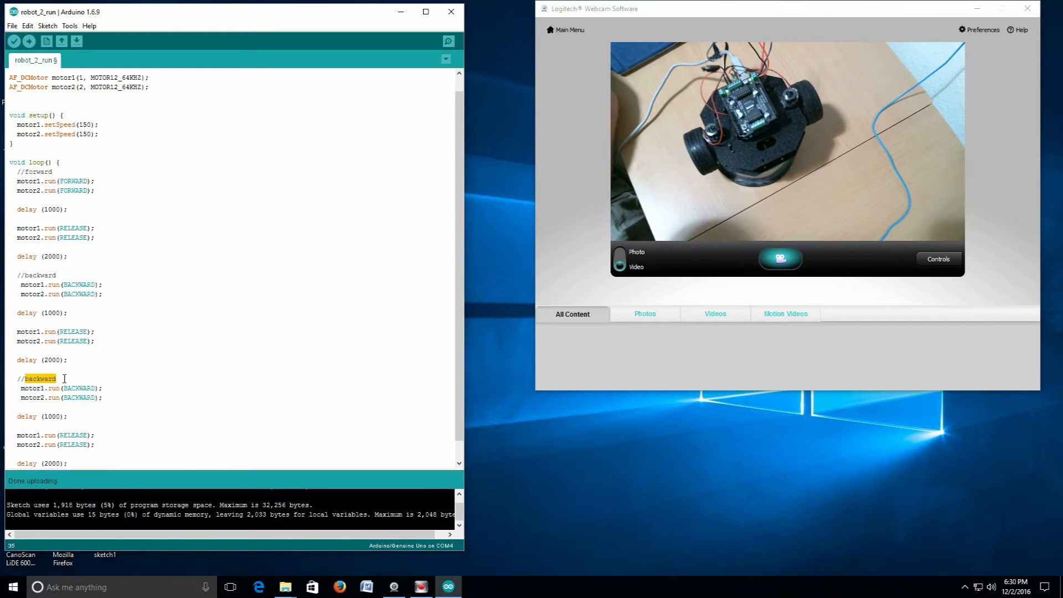
{"action": "type", "text": "RIGHT TURN"}
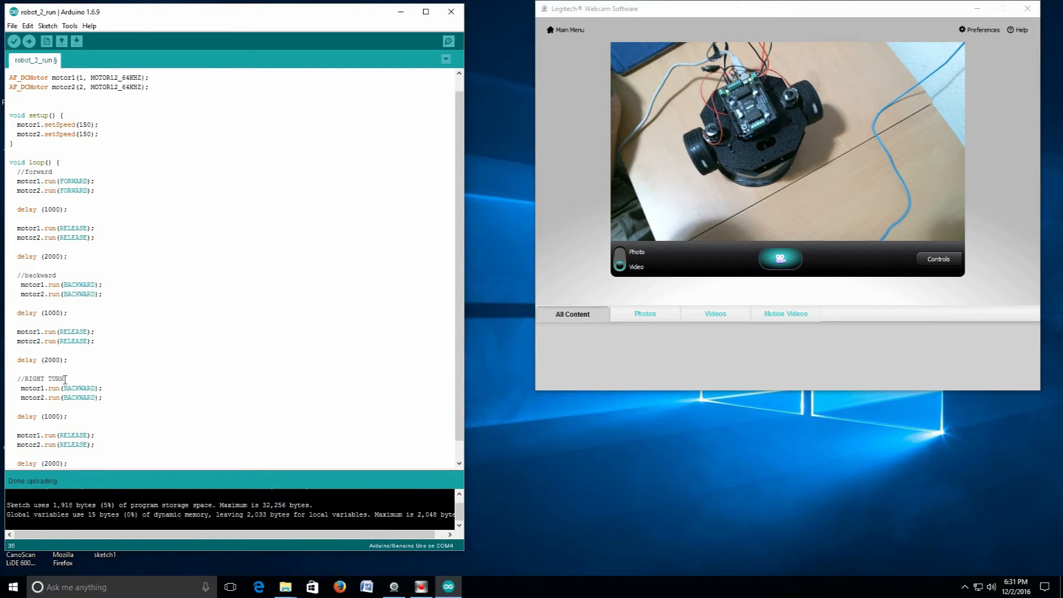
{"action": "double_click", "coordinate": [79, 388]}
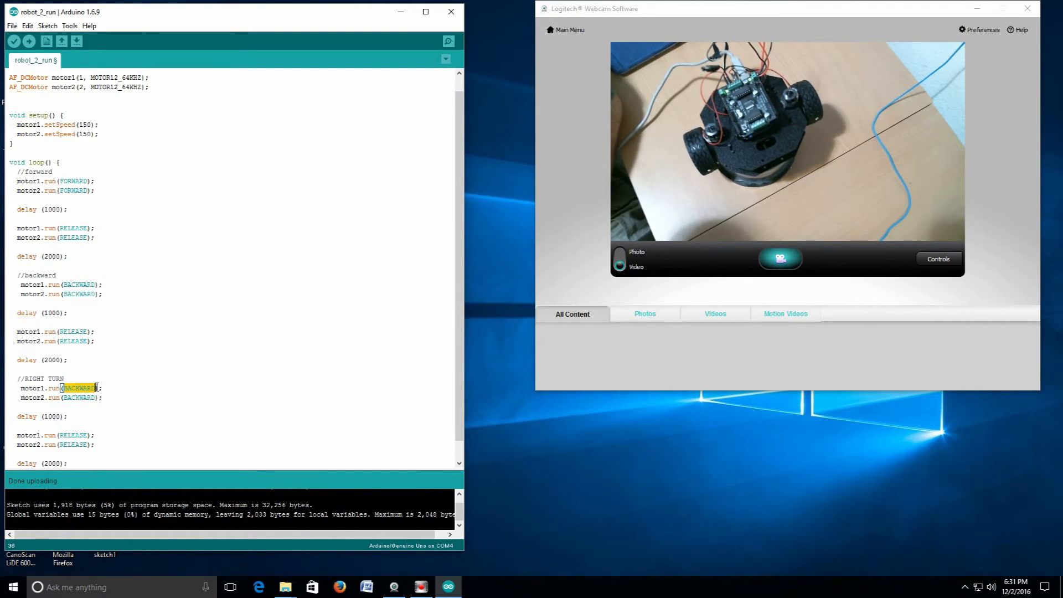
{"action": "type", "text": "FORWARD"}
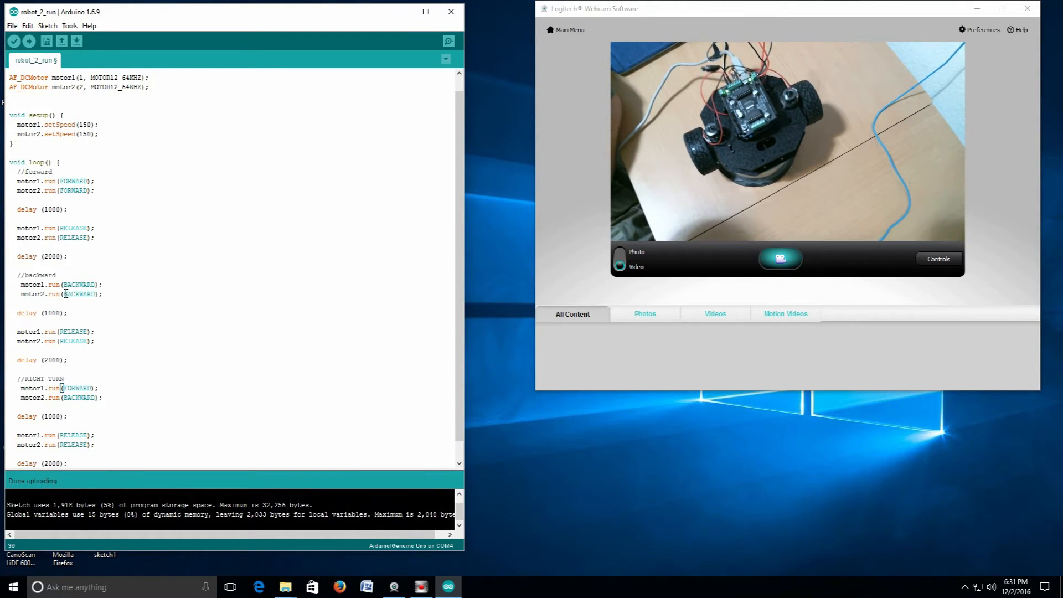
{"action": "left_click", "coordinate": [29, 41]}
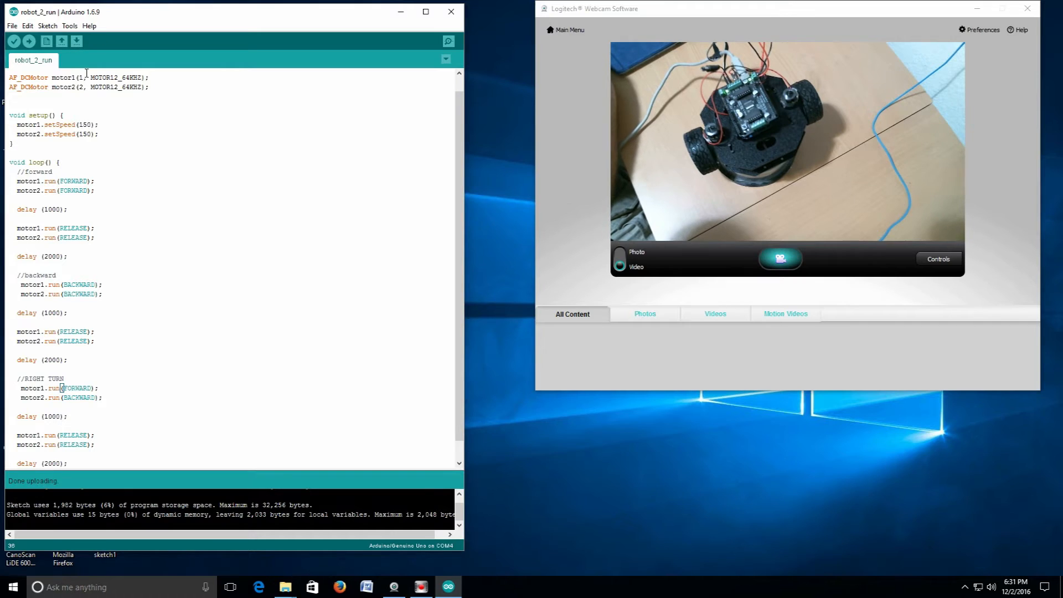
In the last copied //backward block, change motor2 from BACKWARD to FORWARD
{"action": "scroll", "scroll_direction": "down", "scroll_amount": 3}
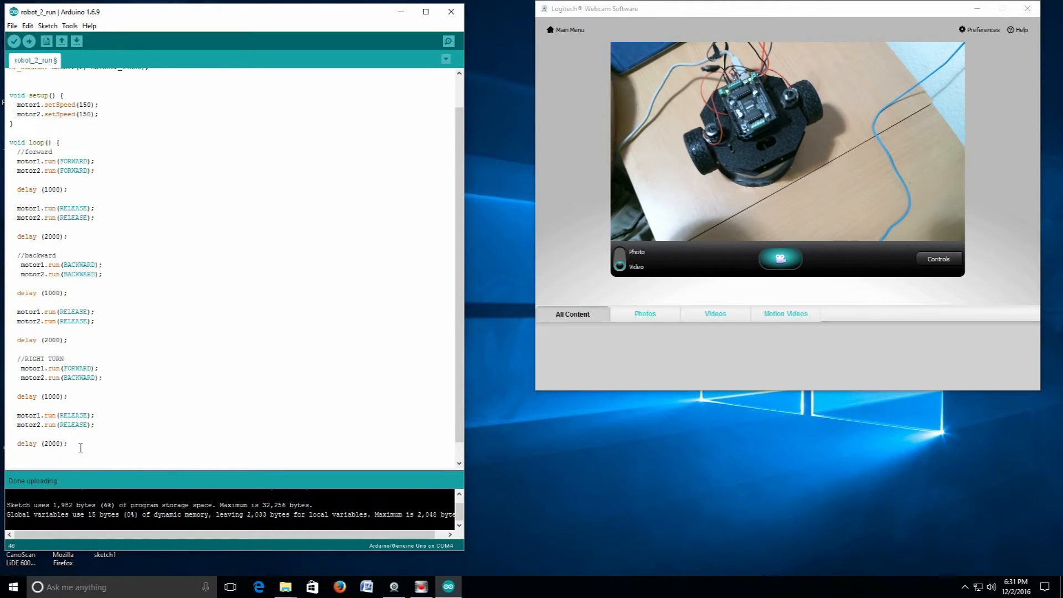
{"action": "scroll", "scroll_direction": "down", "scroll_amount": 3}
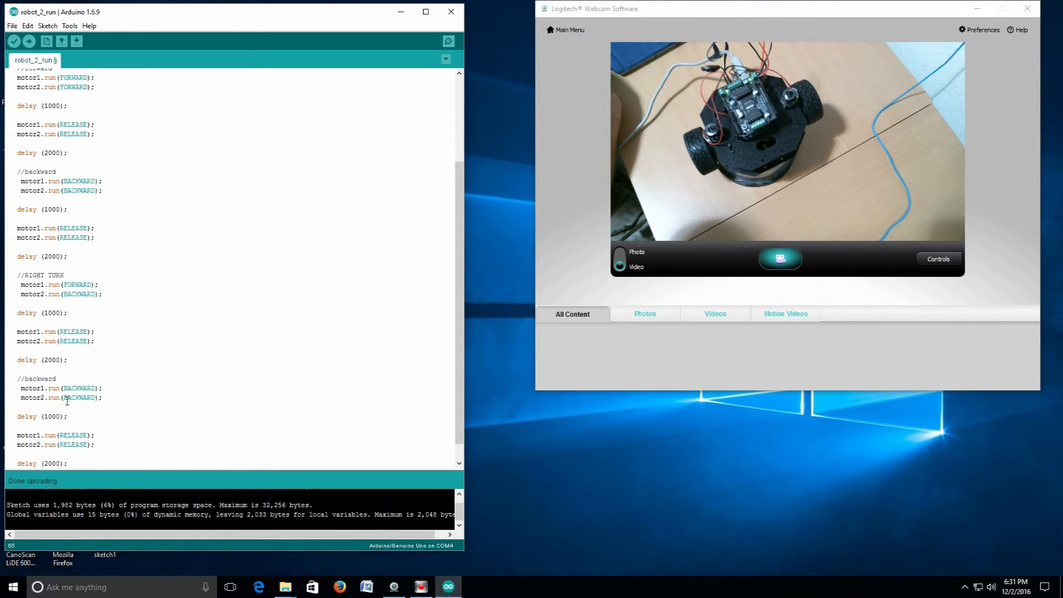
{"action": "double_click", "coordinate": [79, 398]}
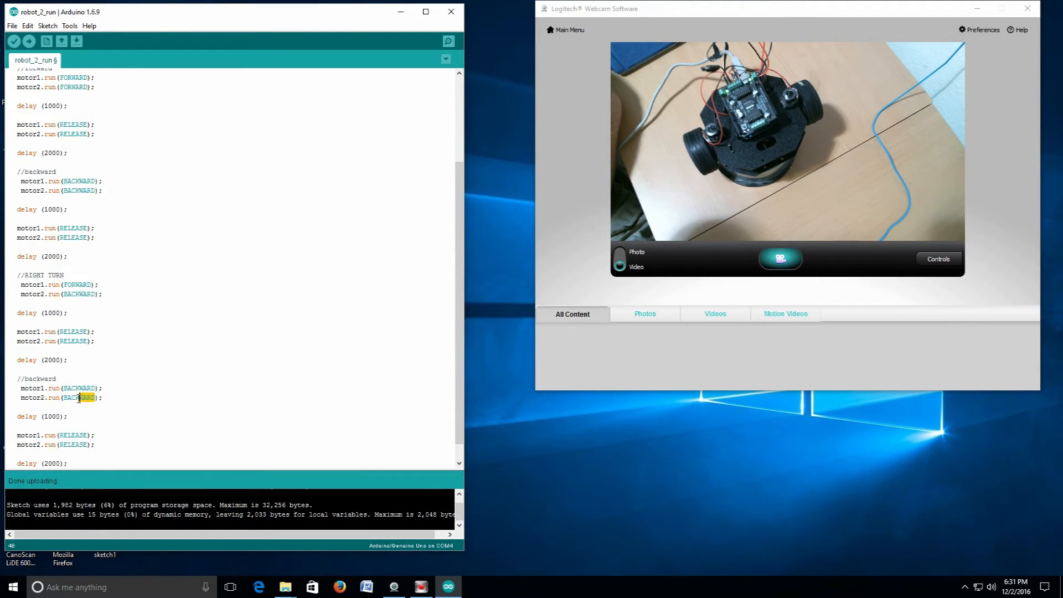
{"action": "double_click", "coordinate": [79, 398]}
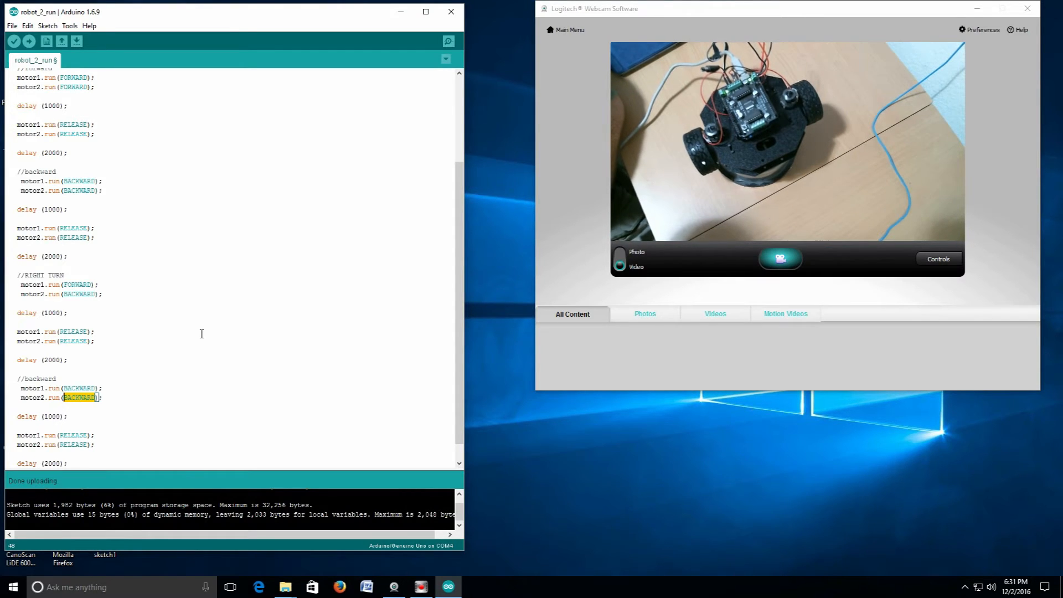
{"action": "type", "text": "FOR"}
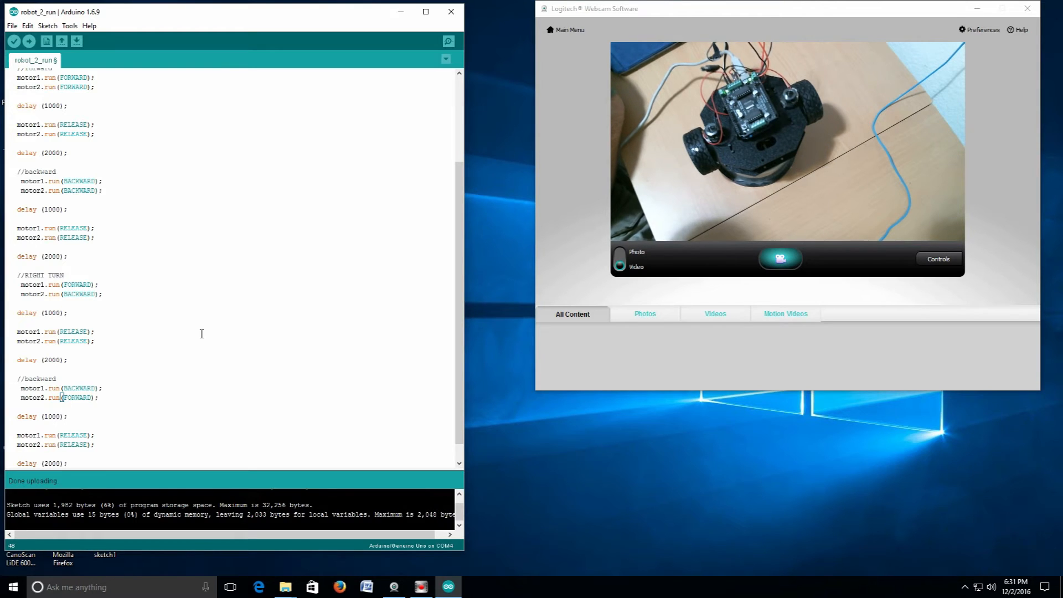
Upload the sketch with the motor1 BACKWARD / motor2 FORWARD block, reaching 2,046 bytes
{"action": "left_click", "coordinate": [30, 41]}
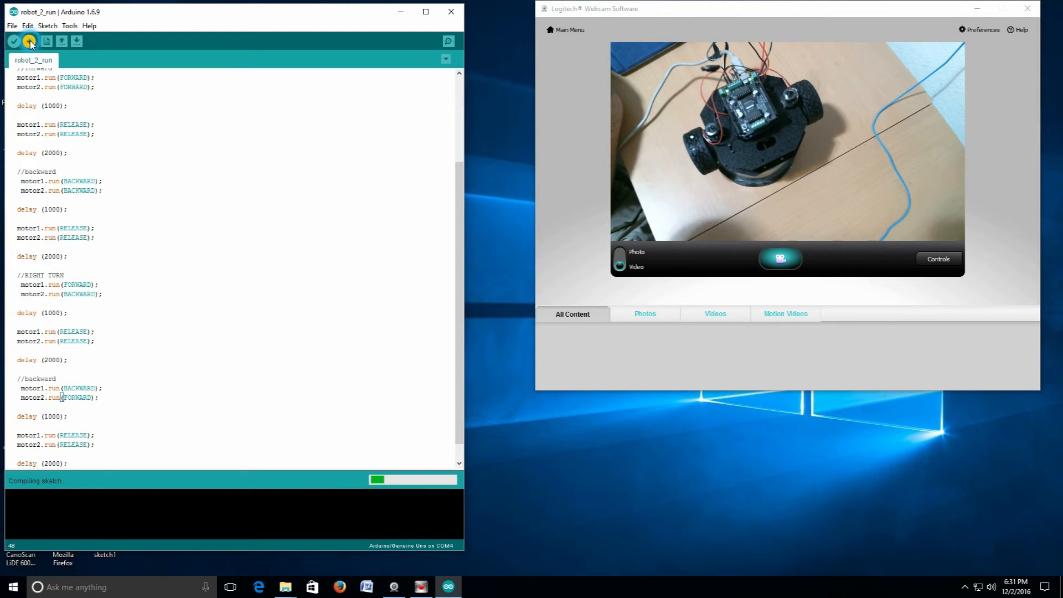
{"action": "left_click", "coordinate": [29, 42]}
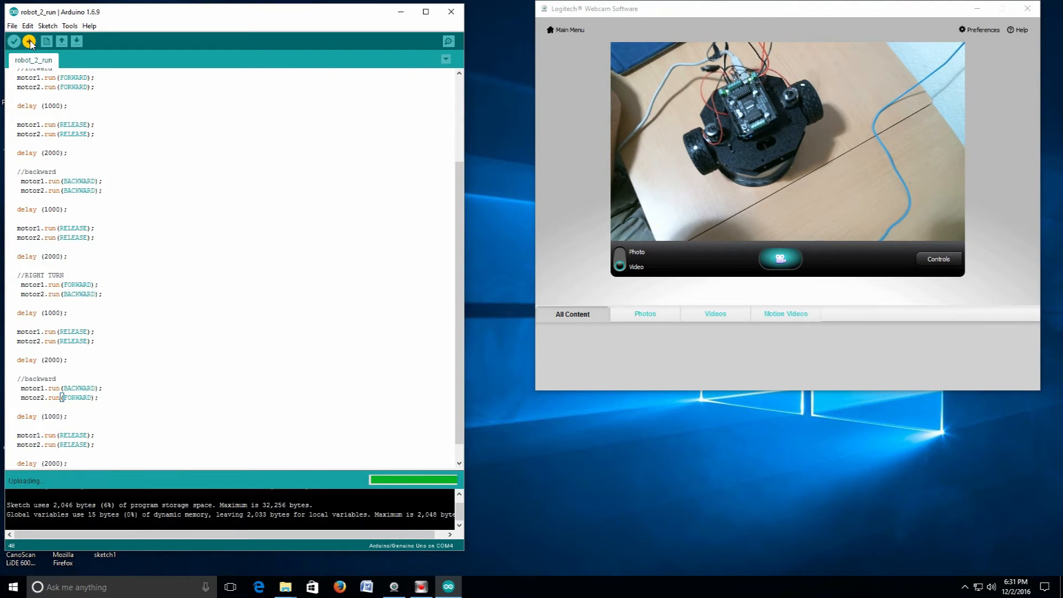
{"action": "left_click", "coordinate": [30, 42]}
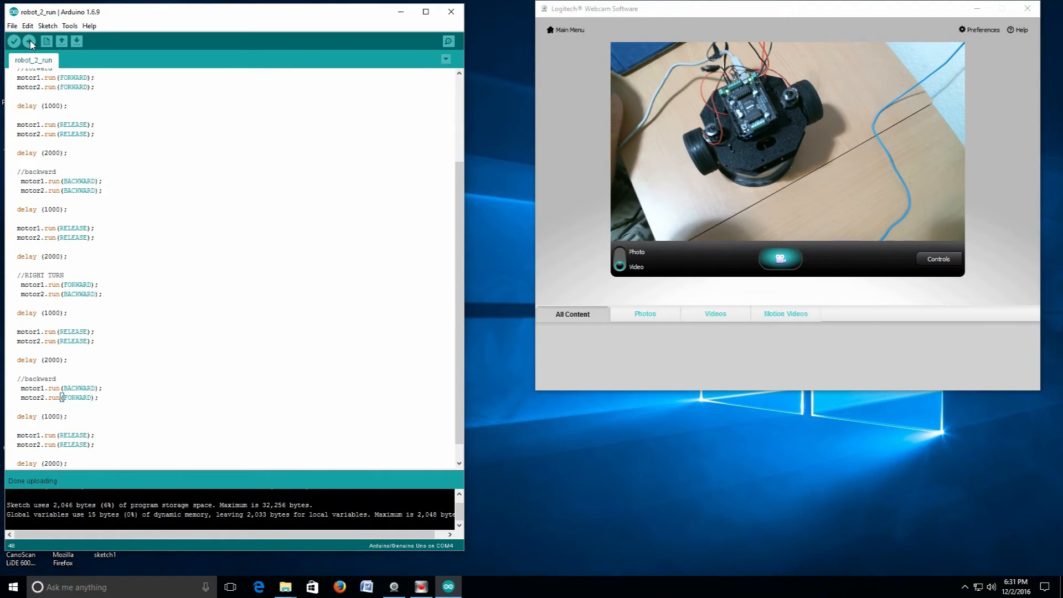